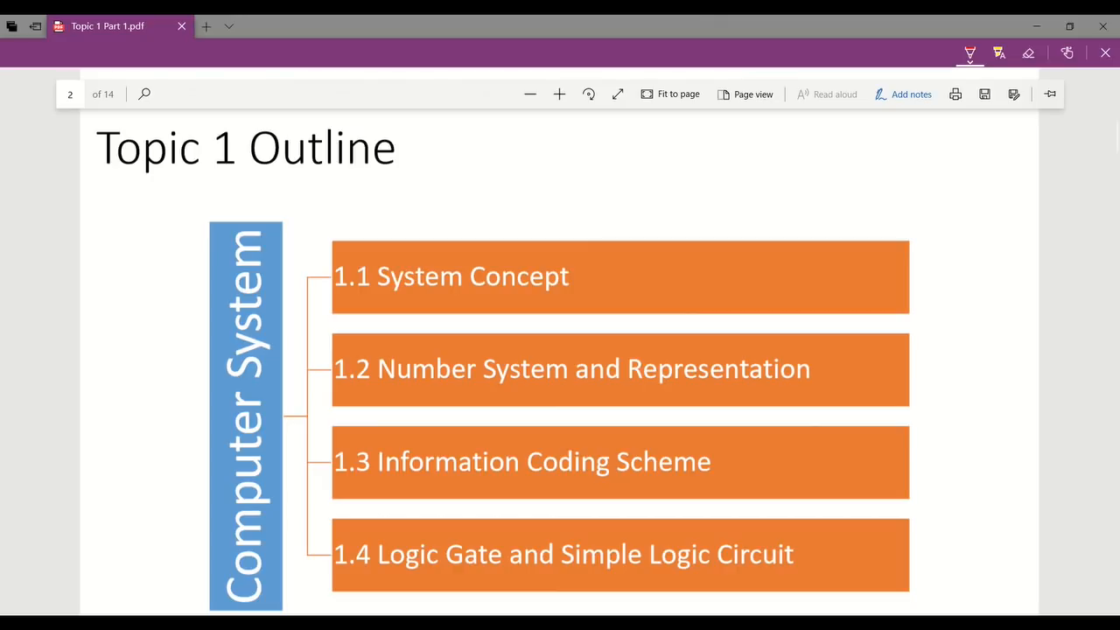
Step: Tick outline topics 1.1 System Concept, 1.2 Number System and 1.3 Information Coding in red
scroll("down", 3)
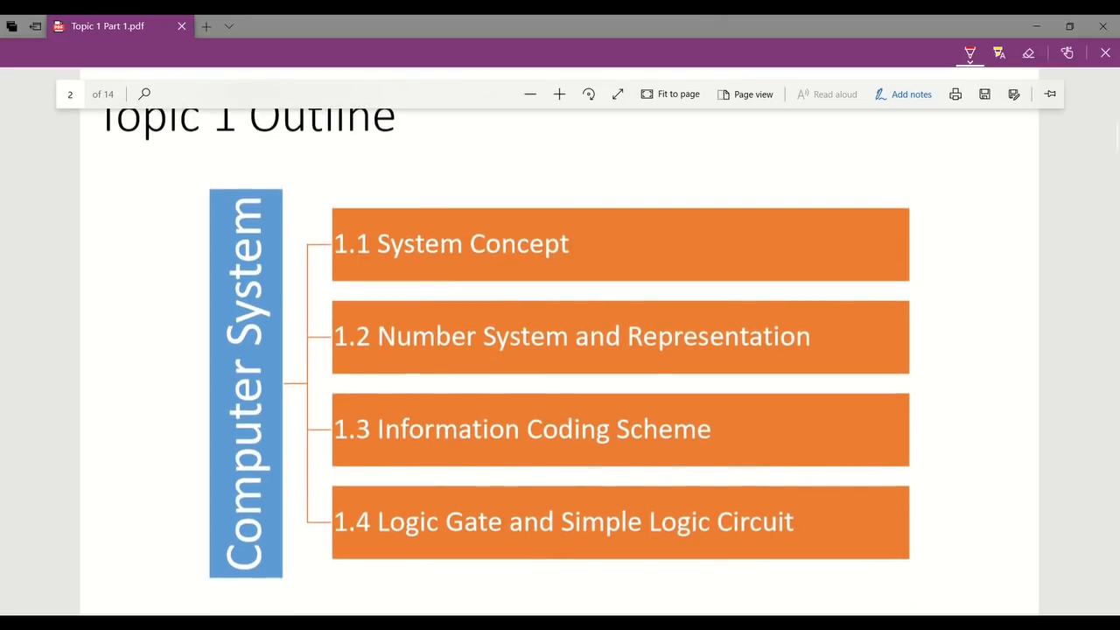
left_click_drag(594, 259, 657, 210)
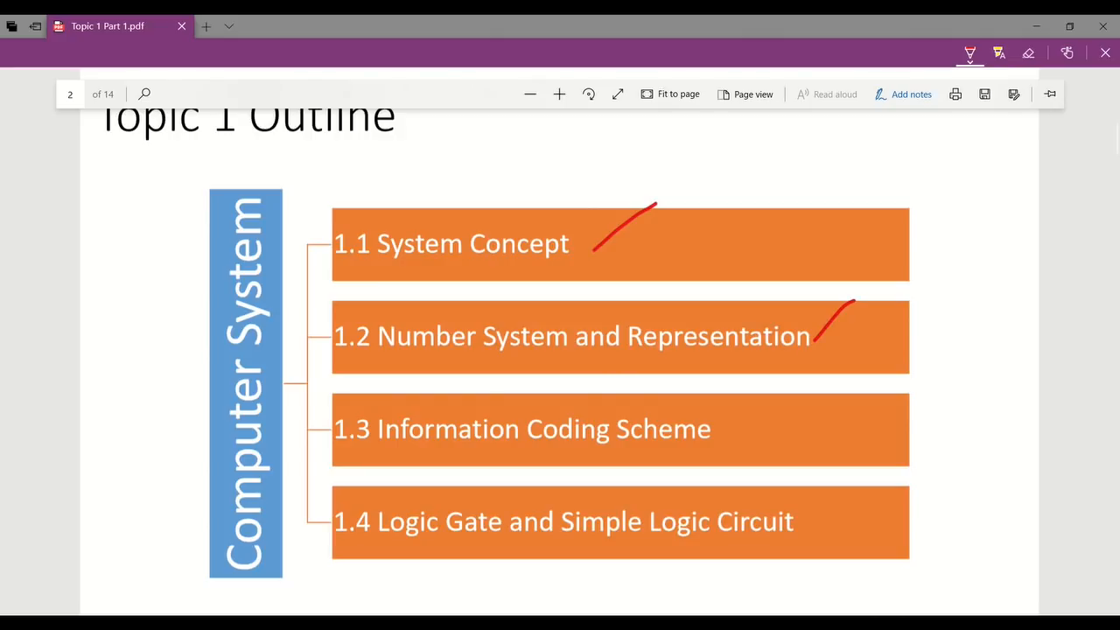
left_click_drag(731, 446, 783, 385)
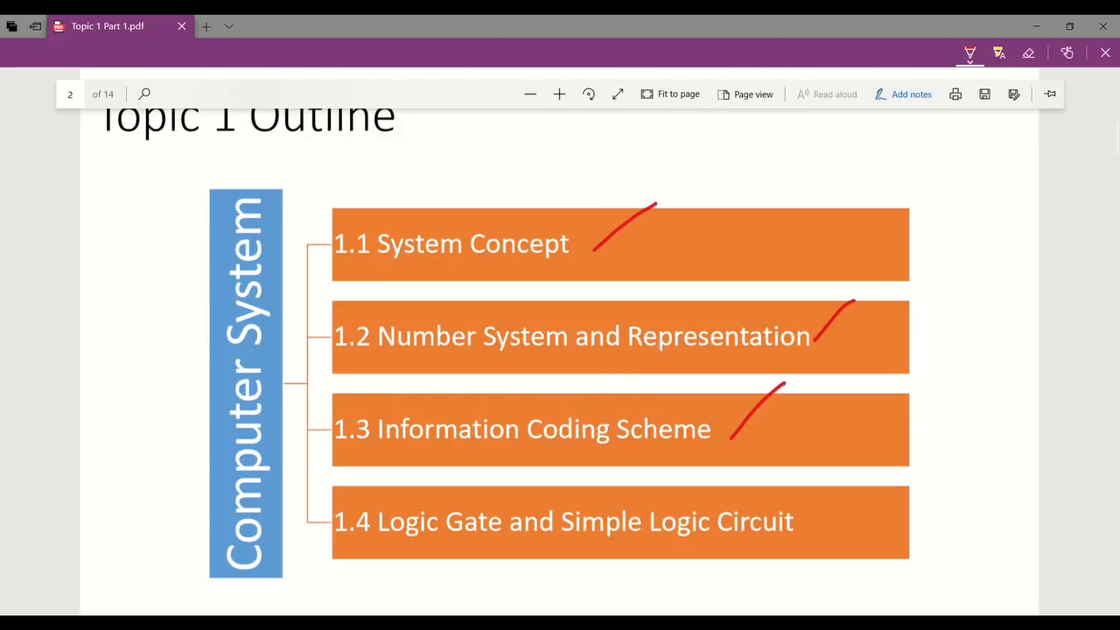
left_click_drag(823, 534, 862, 490)
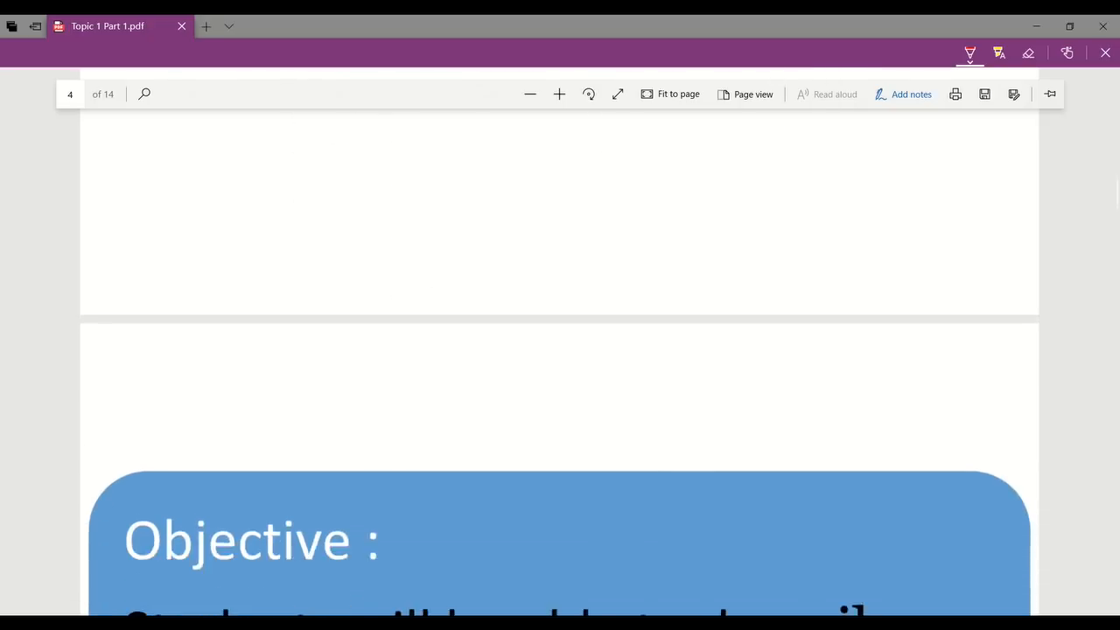
Step: Scroll past the Objective page to page 5's Input-Process-Output-Storage diagram
scroll("down", 3)
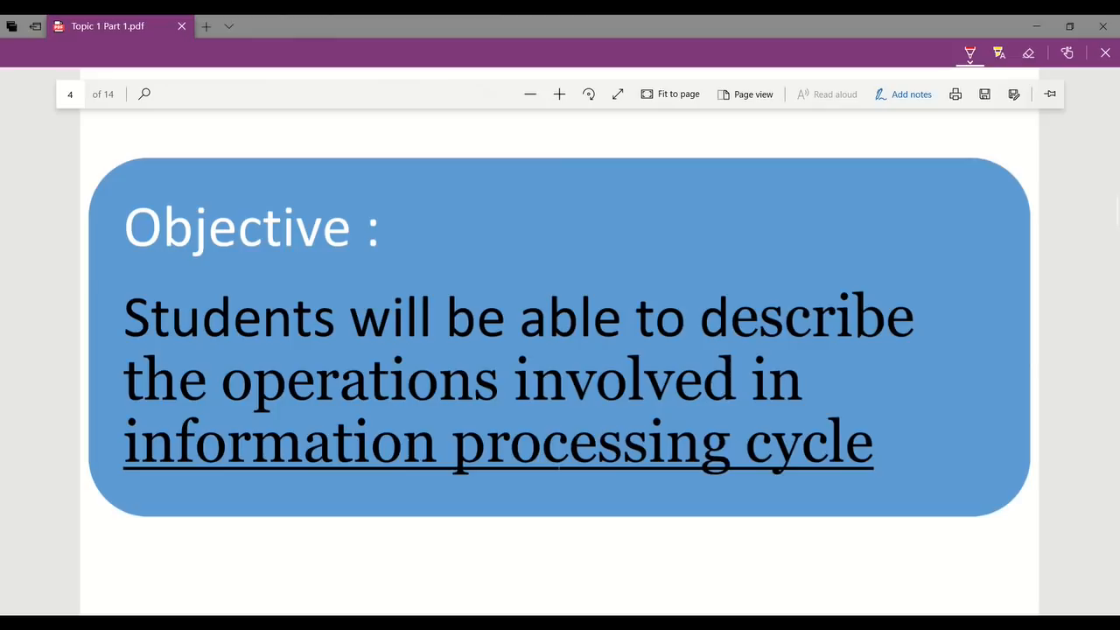
scroll("down", 3)
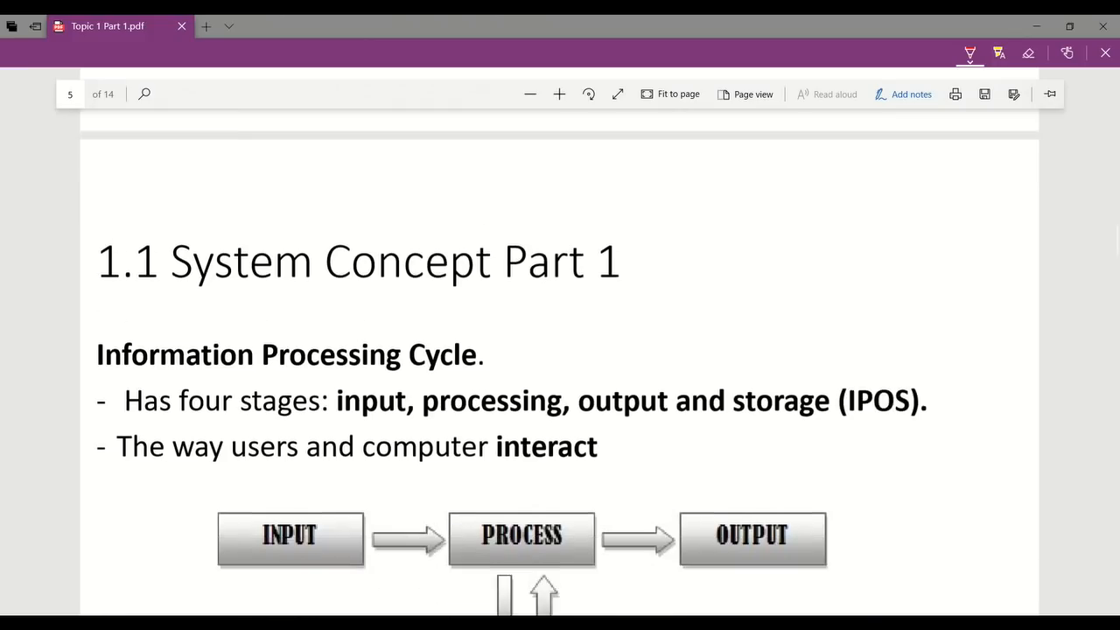
scroll("down", 3)
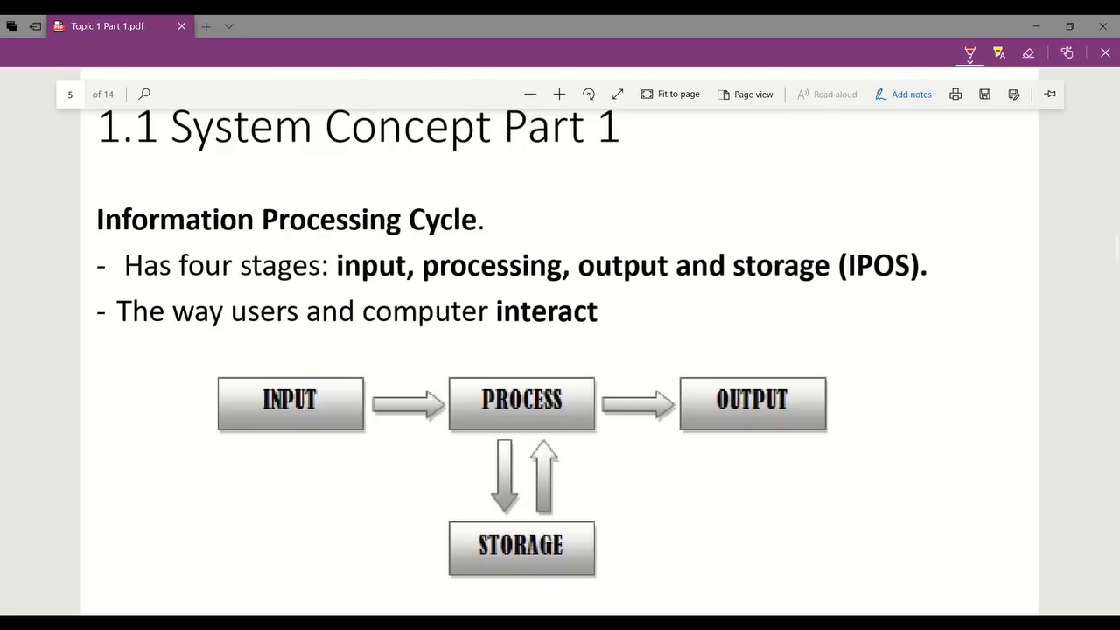
scroll("down", 3)
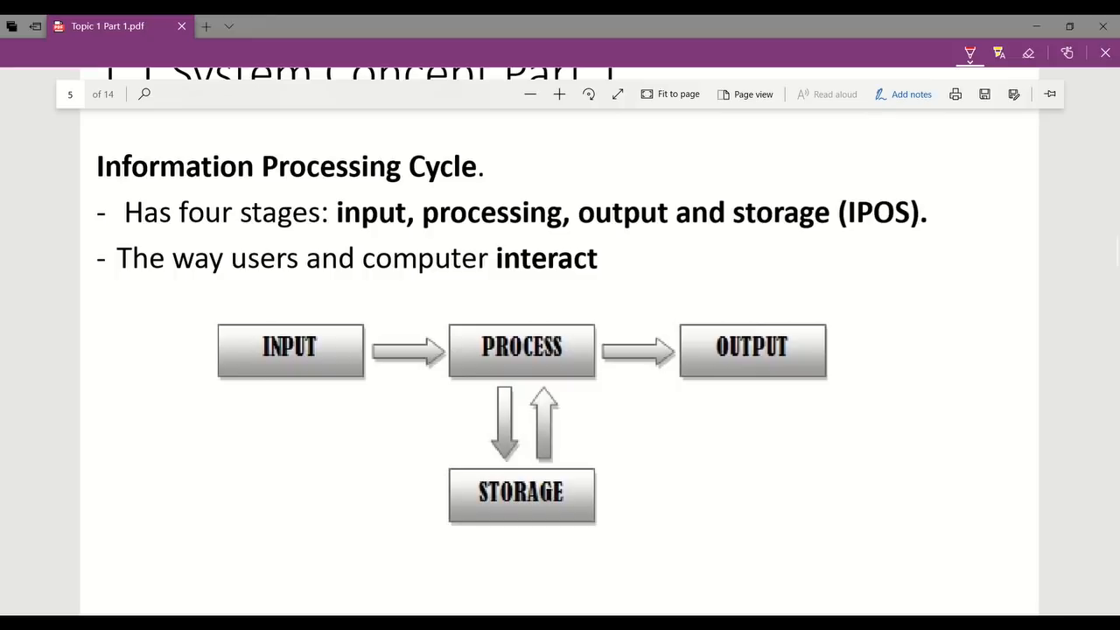
Step: Label arrows: 'Data' into Input, 'information' out of Output, 'instruction software' into Process
left_click_drag(183, 442, 237, 402)
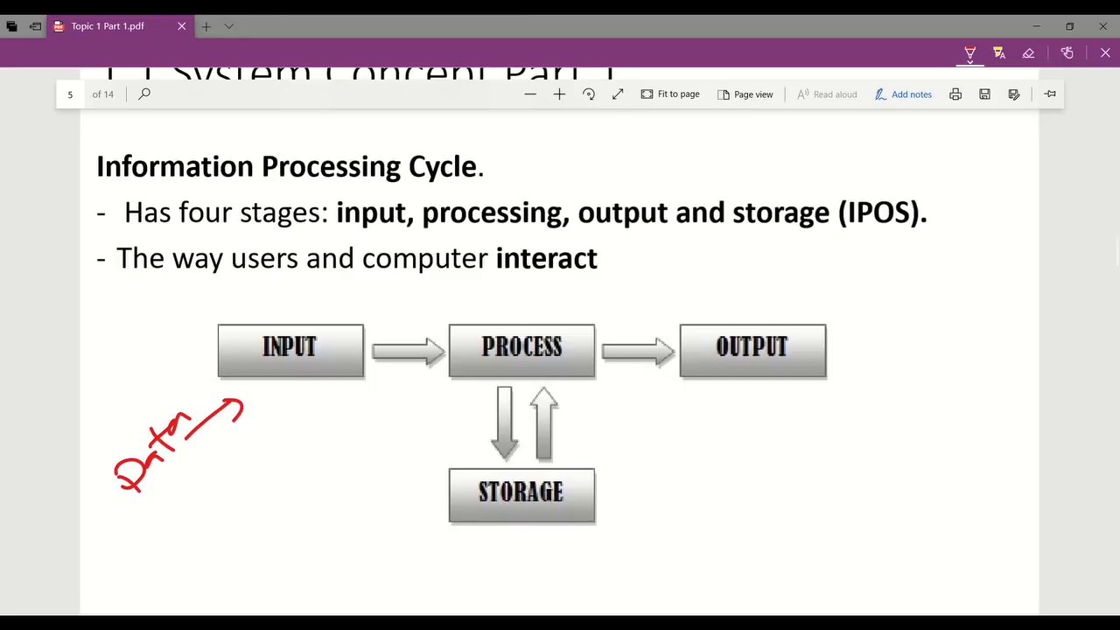
left_click_drag(836, 354, 879, 350)
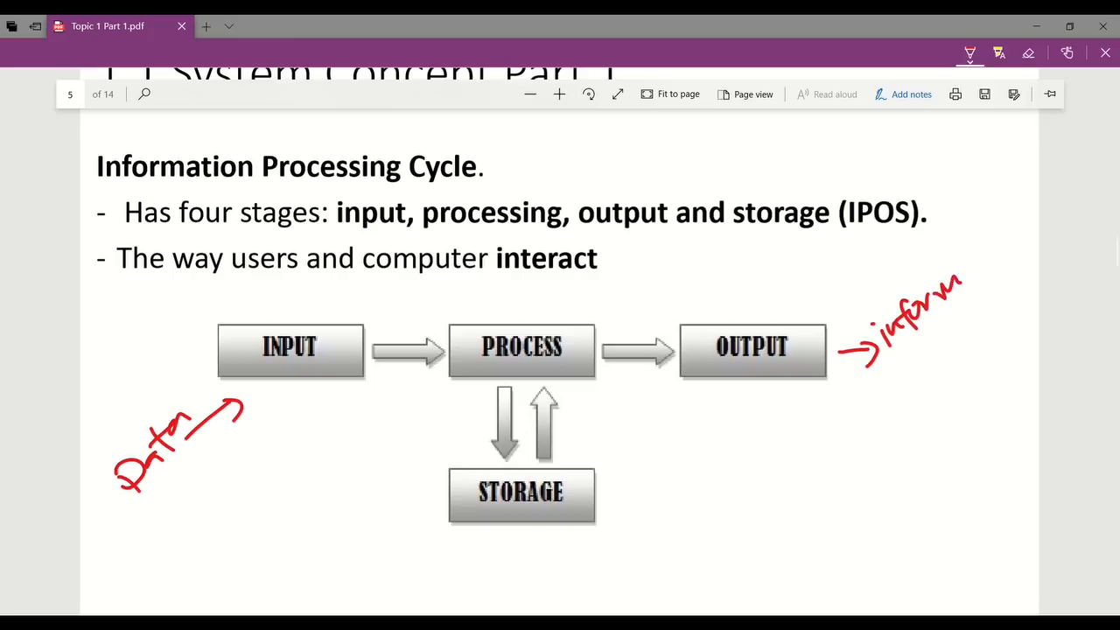
left_click_drag(953, 288, 1024, 254)
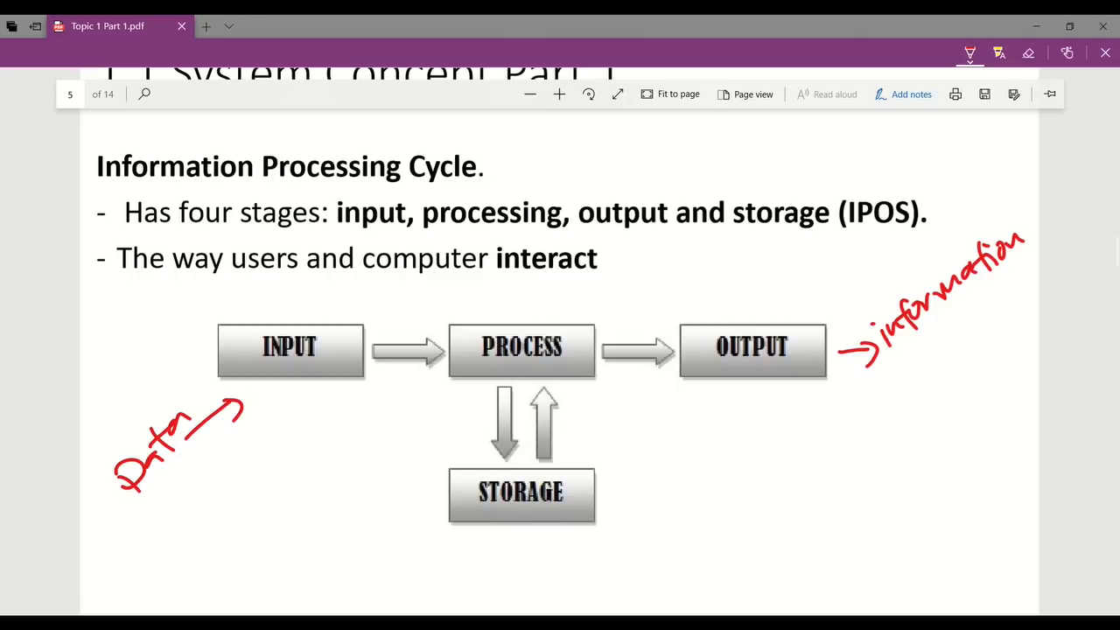
left_click_drag(372, 411, 442, 385)
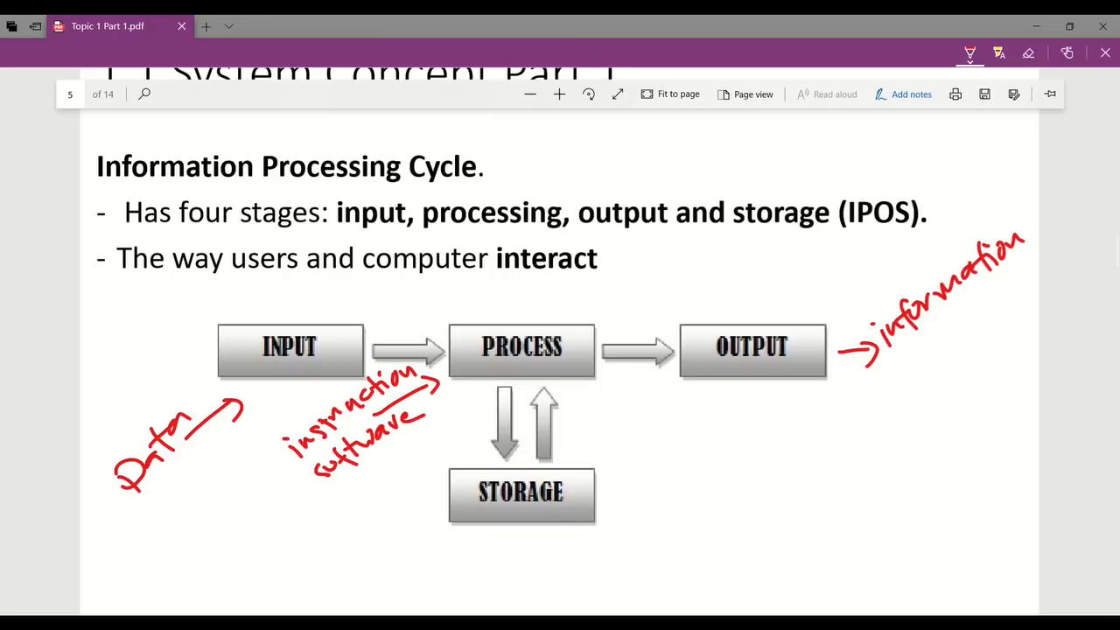
Step: Draw an arrow from Storage and note it holds data and information
left_click_drag(416, 486, 358, 481)
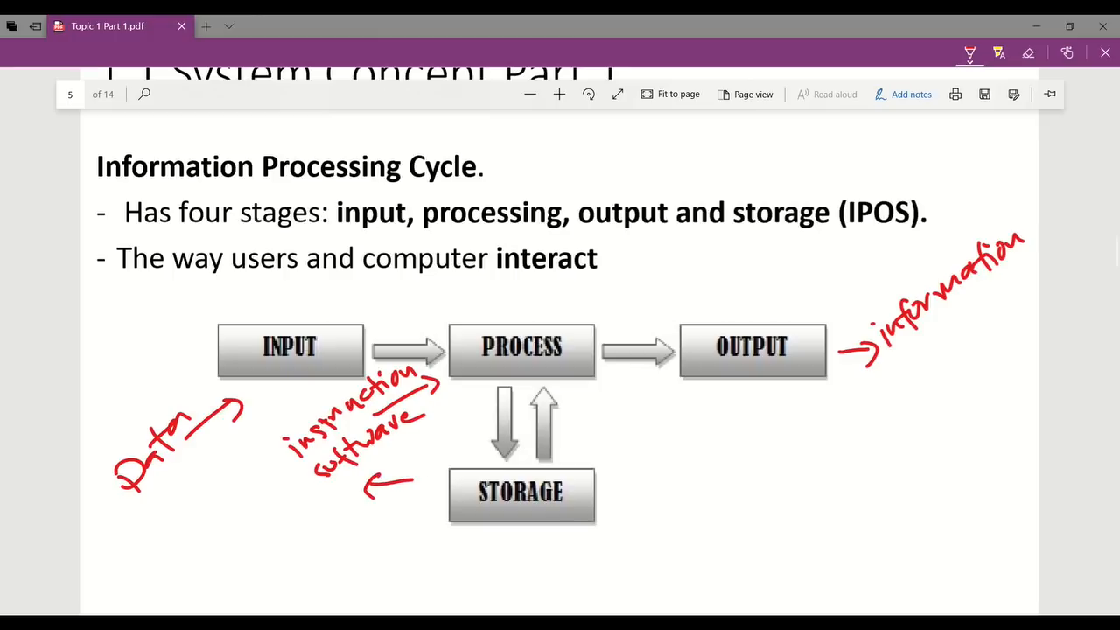
left_click_drag(175, 508, 210, 525)
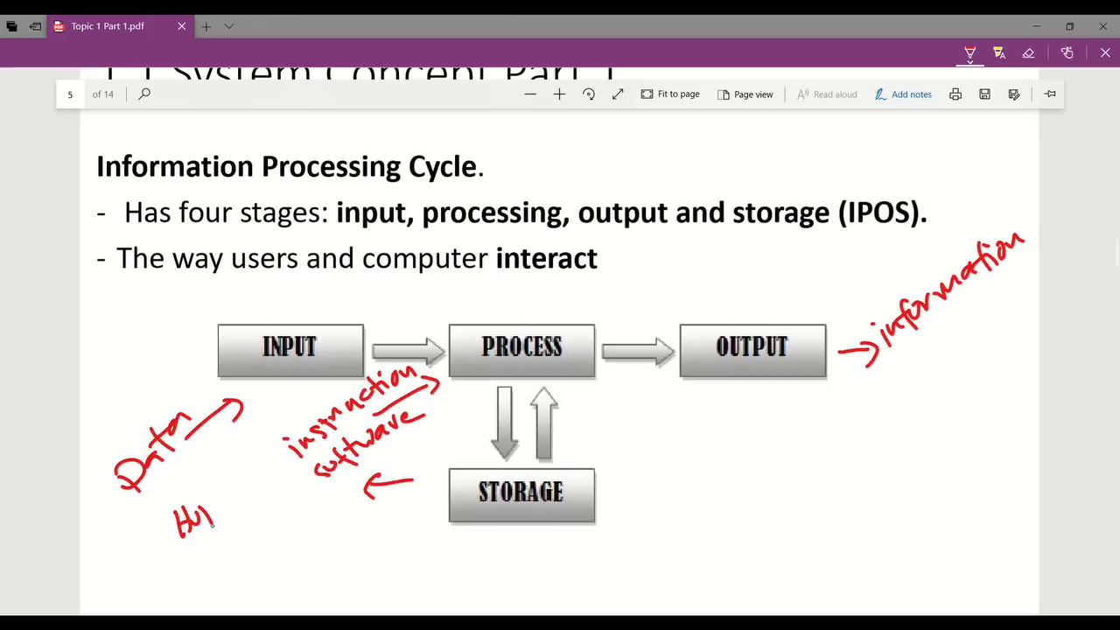
left_click_drag(227, 520, 323, 512)
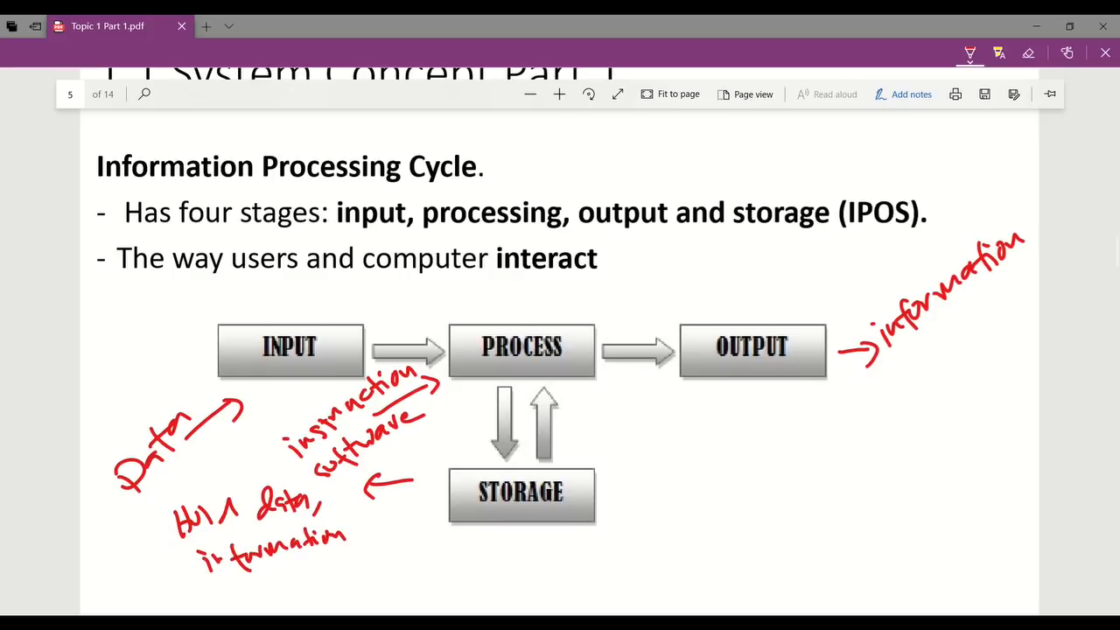
mouse_move(231, 580)
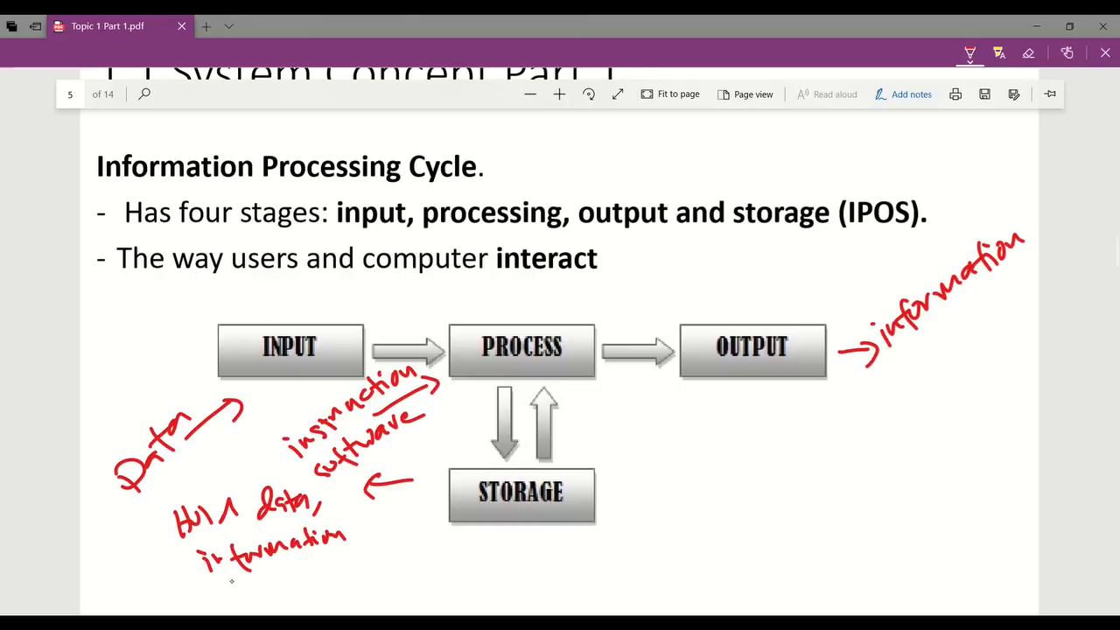
left_click_drag(215, 573, 297, 582)
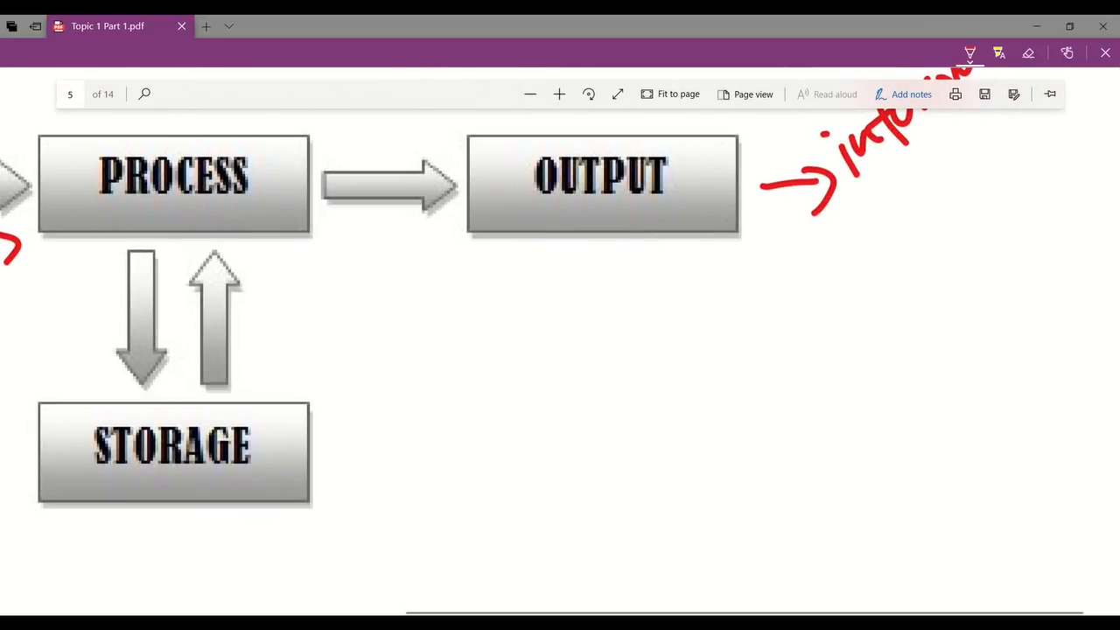
Step: Sketch an Input parallelogram, Process box and Output parallelogram joined by arrows
left_click_drag(407, 297, 556, 284)
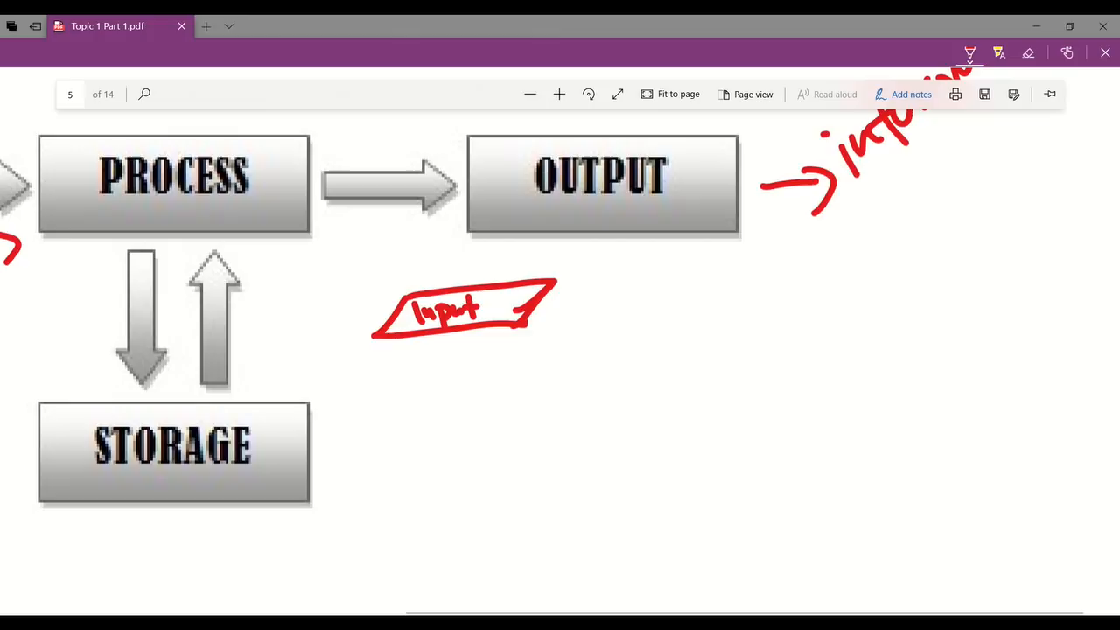
left_click_drag(560, 306, 626, 304)
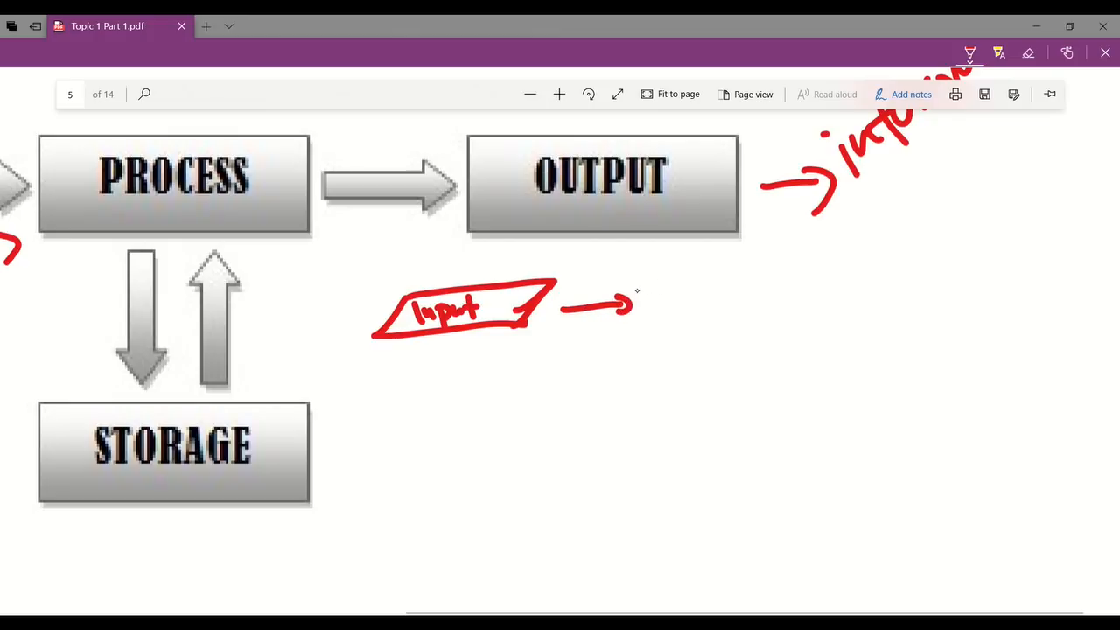
left_click_drag(643, 276, 800, 335)
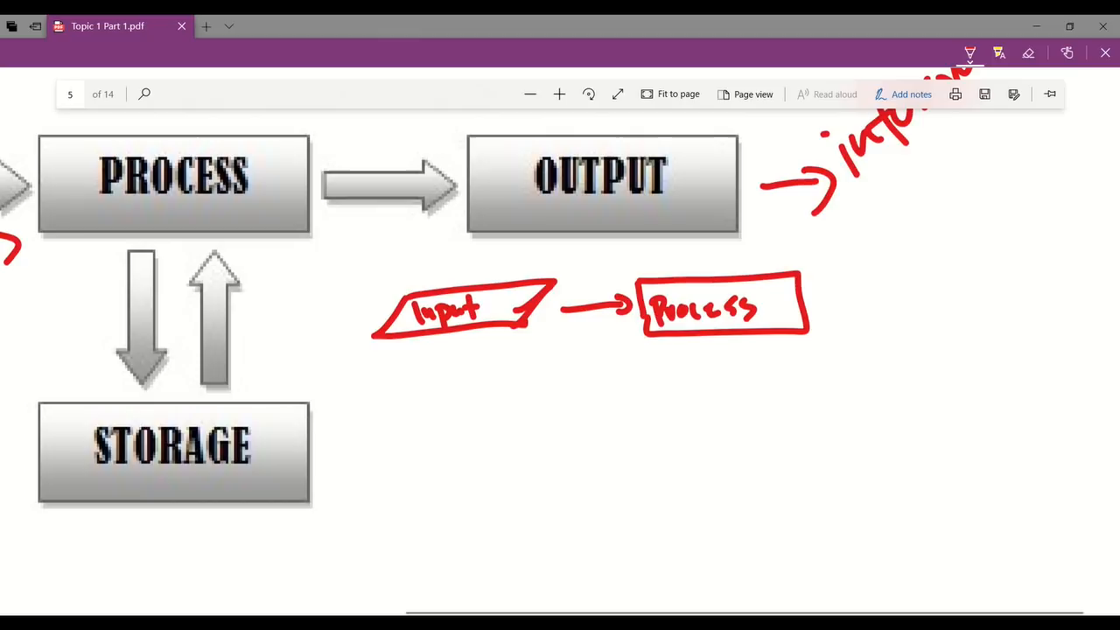
left_click_drag(805, 303, 857, 299)
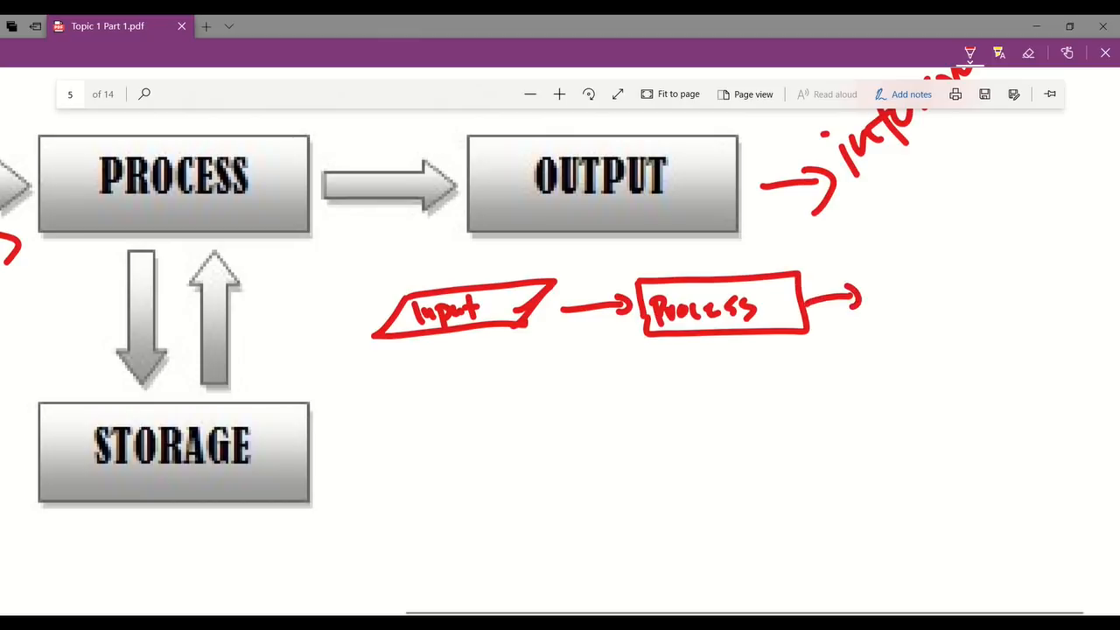
left_click_drag(867, 285, 875, 315)
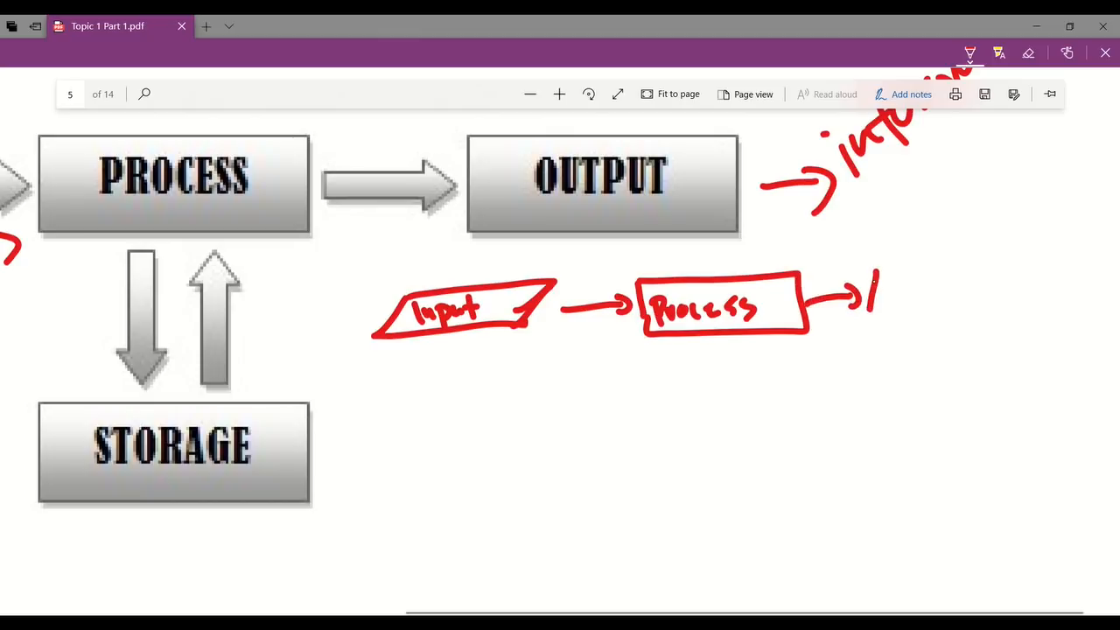
left_click_drag(875, 271, 1015, 319)
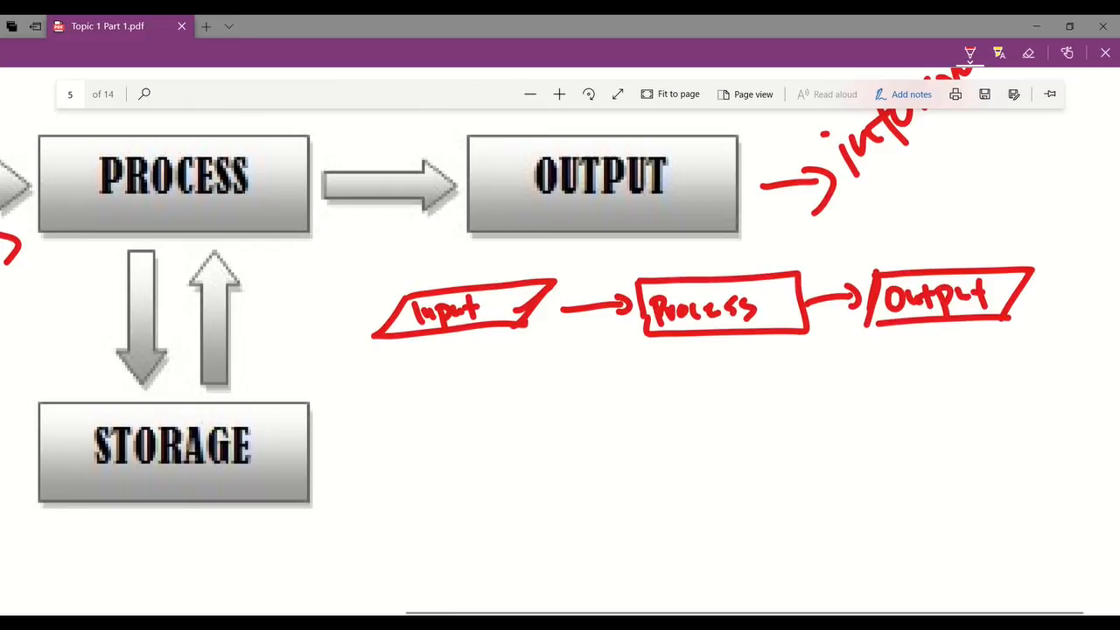
mouse_move(707, 358)
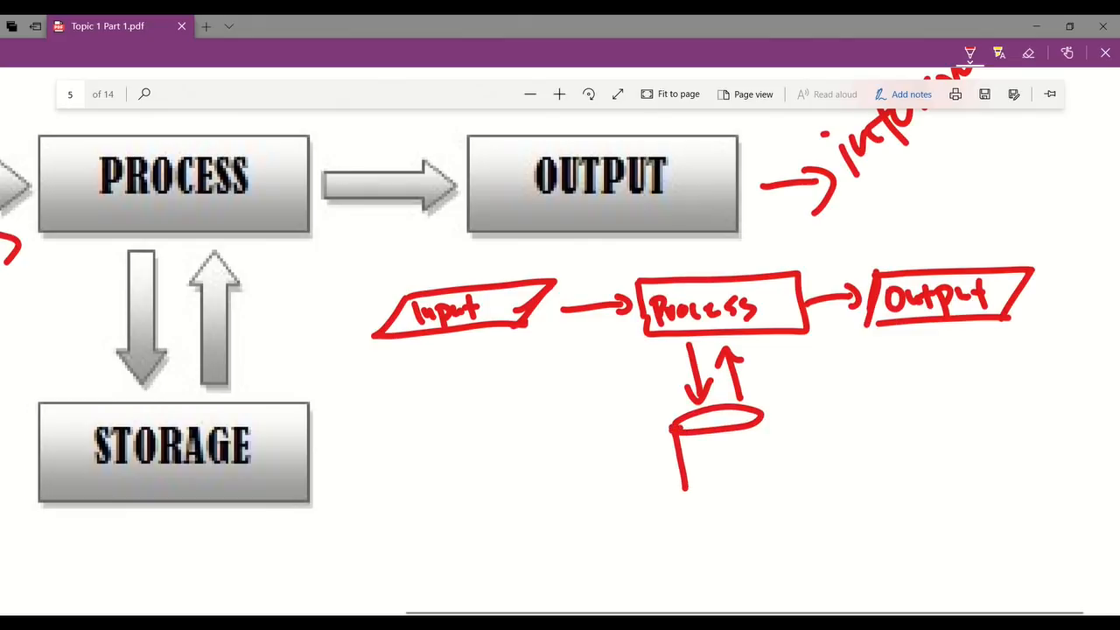
Step: Add a storage cylinder under Process and label the sketch 'Flow Chart Diagram 1.1'
left_click_drag(673, 442, 761, 490)
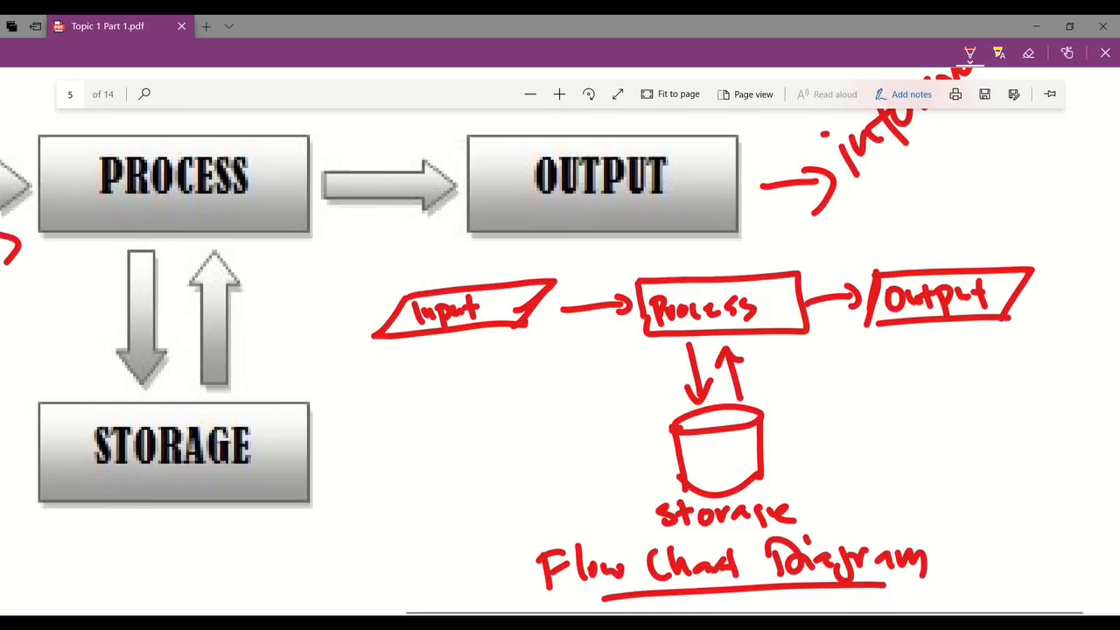
type("1.1")
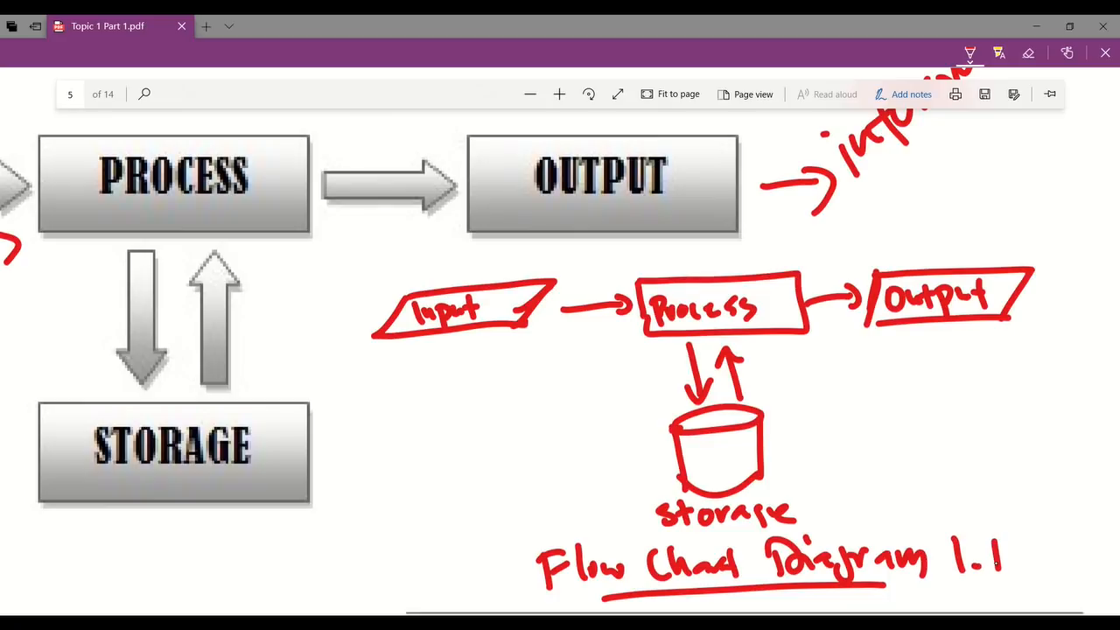
type("P.C.")
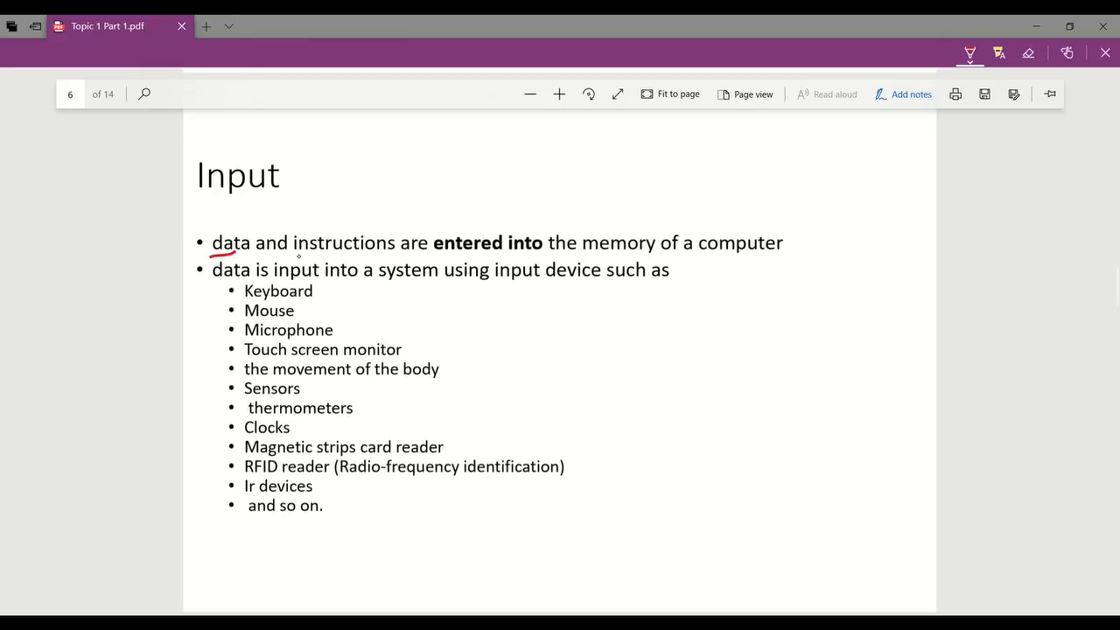
Step: Underline 'data and instructions' and 'entered into', and write 'human interaction' above
left_click_drag(294, 256, 394, 257)
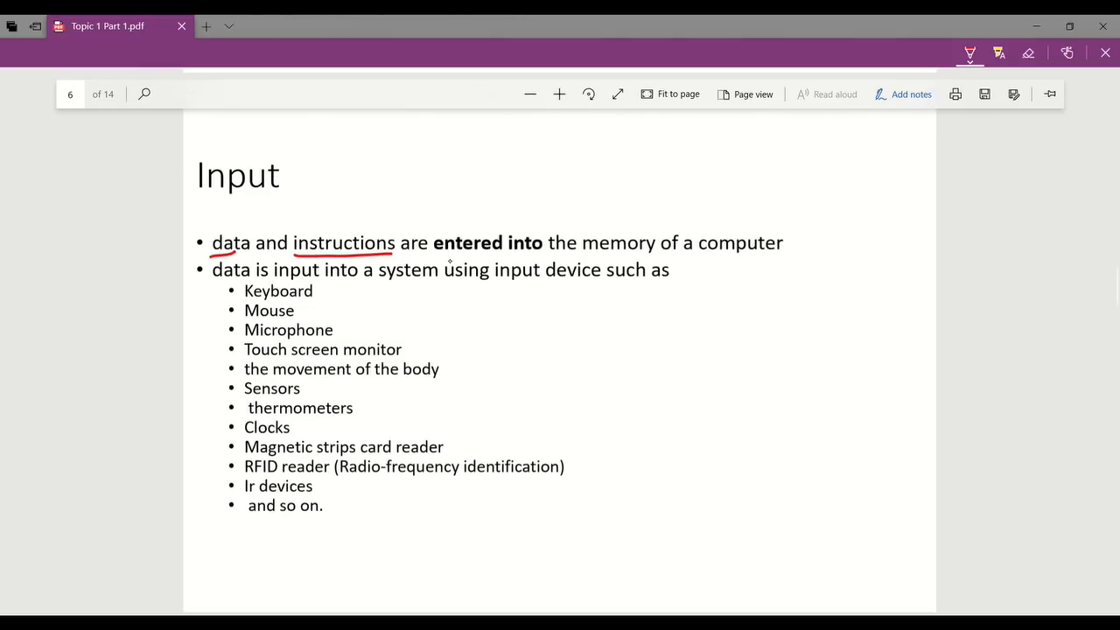
left_click_drag(432, 256, 543, 254)
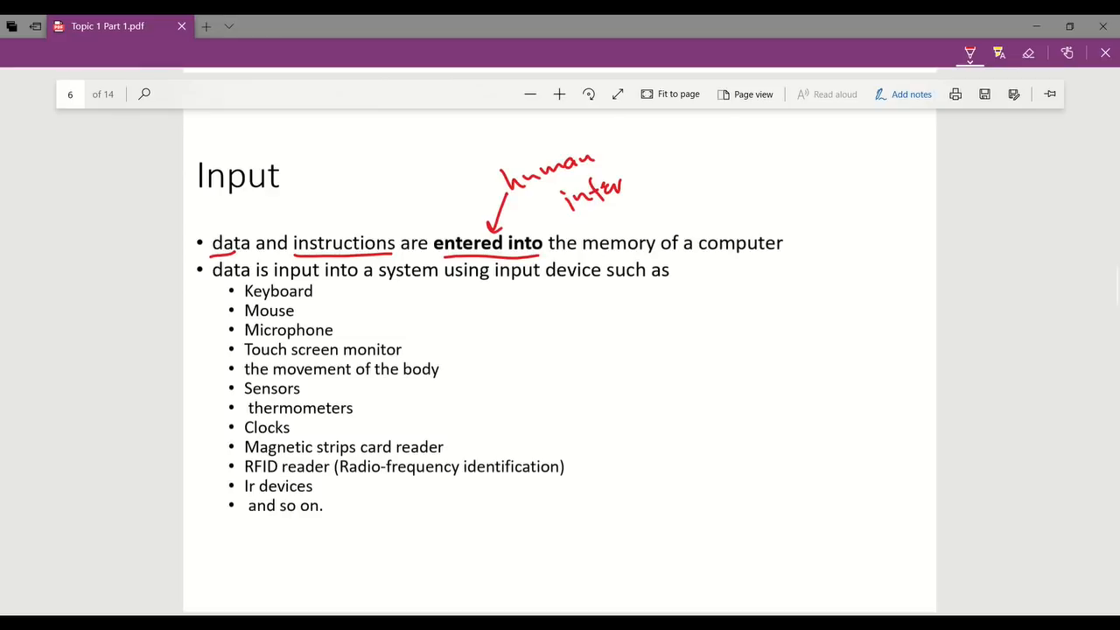
left_click_drag(626, 188, 678, 175)
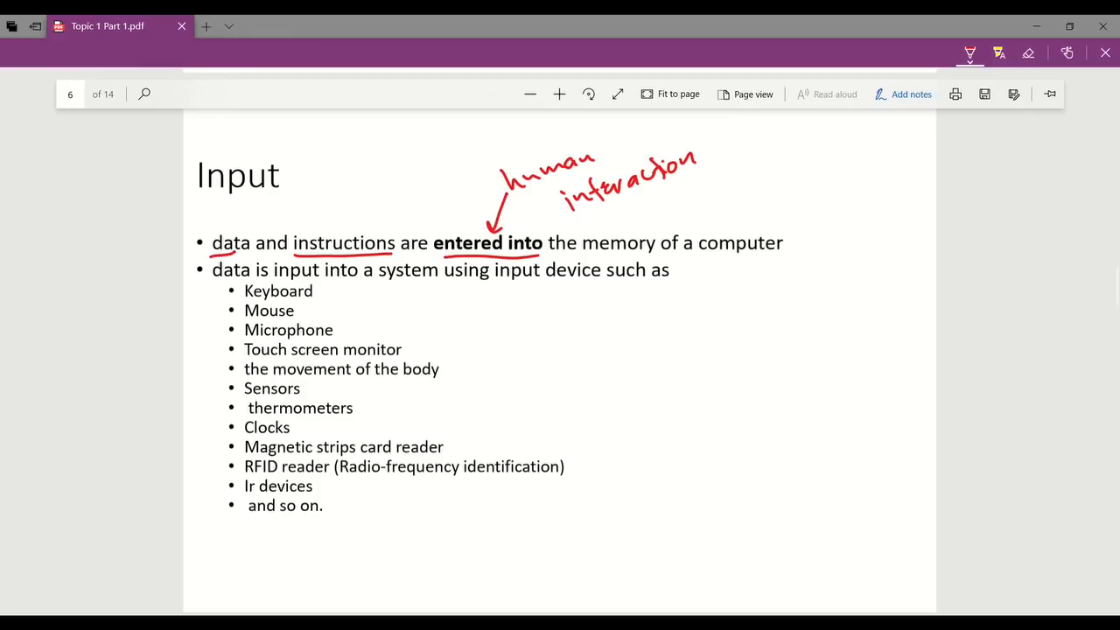
Step: Tick the listed input devices and write 'smartphone' beside Touch screen monitor
left_click_drag(525, 289, 560, 503)
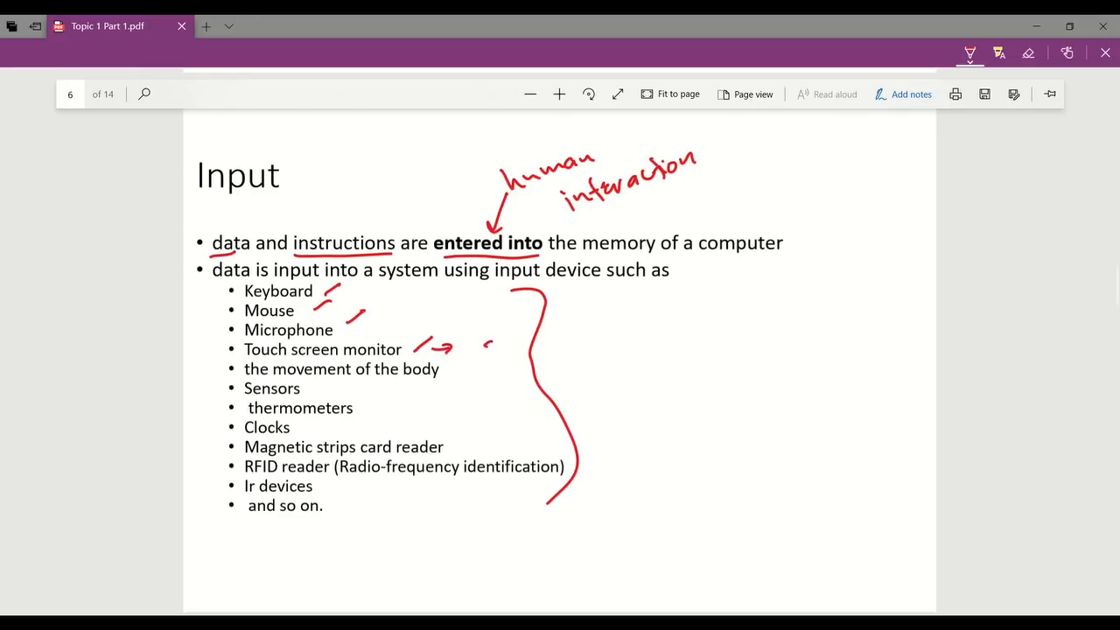
left_click_drag(482, 342, 578, 359)
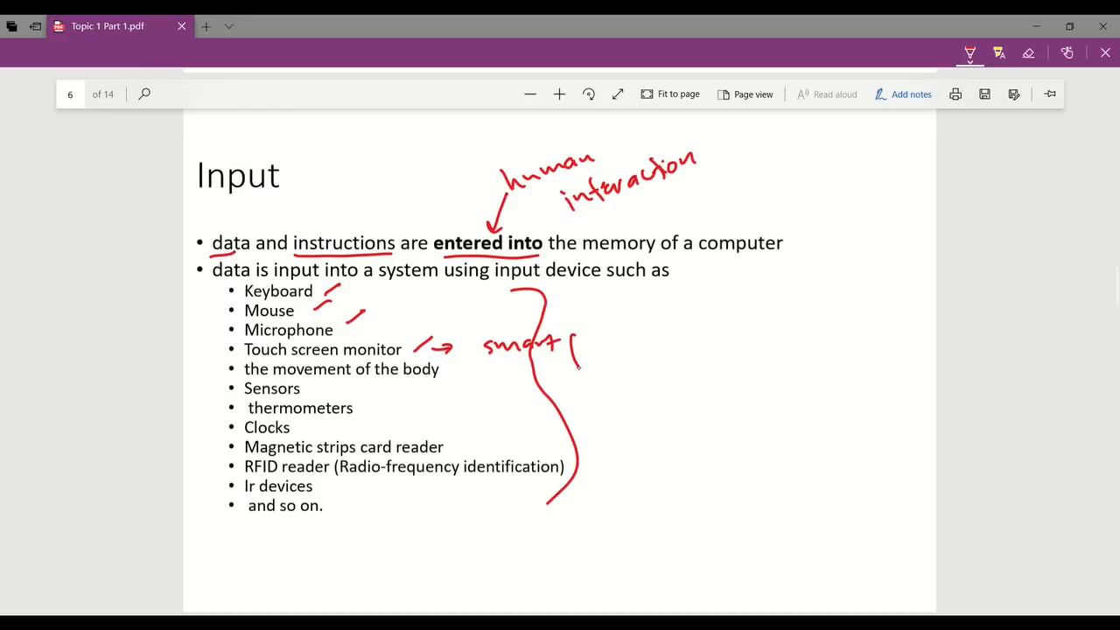
left_click_drag(573, 346, 650, 349)
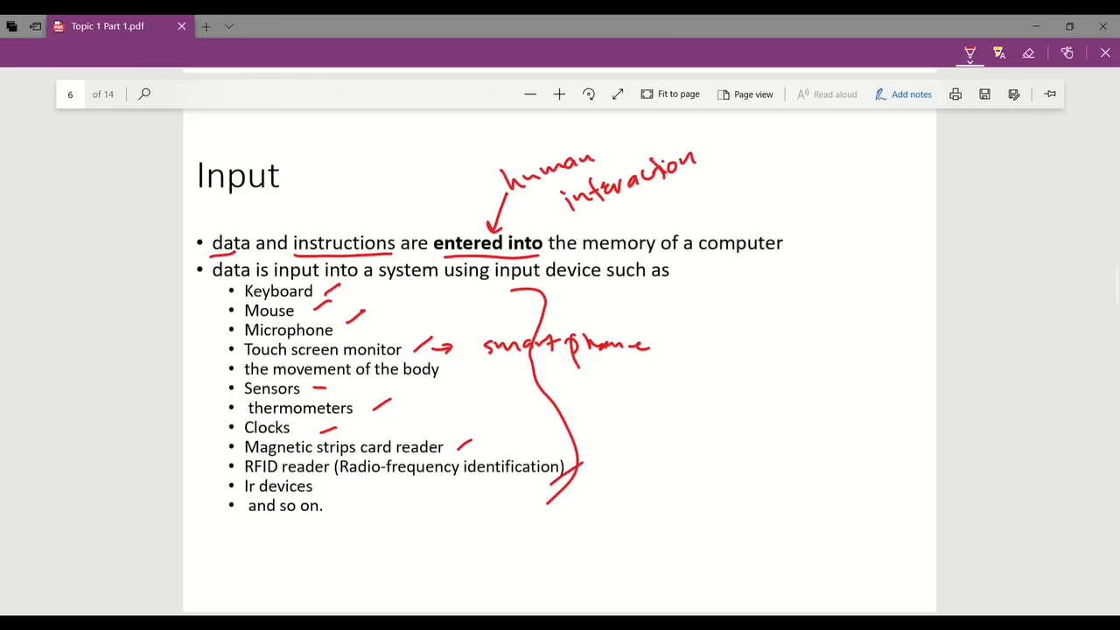
left_click_drag(322, 490, 334, 481)
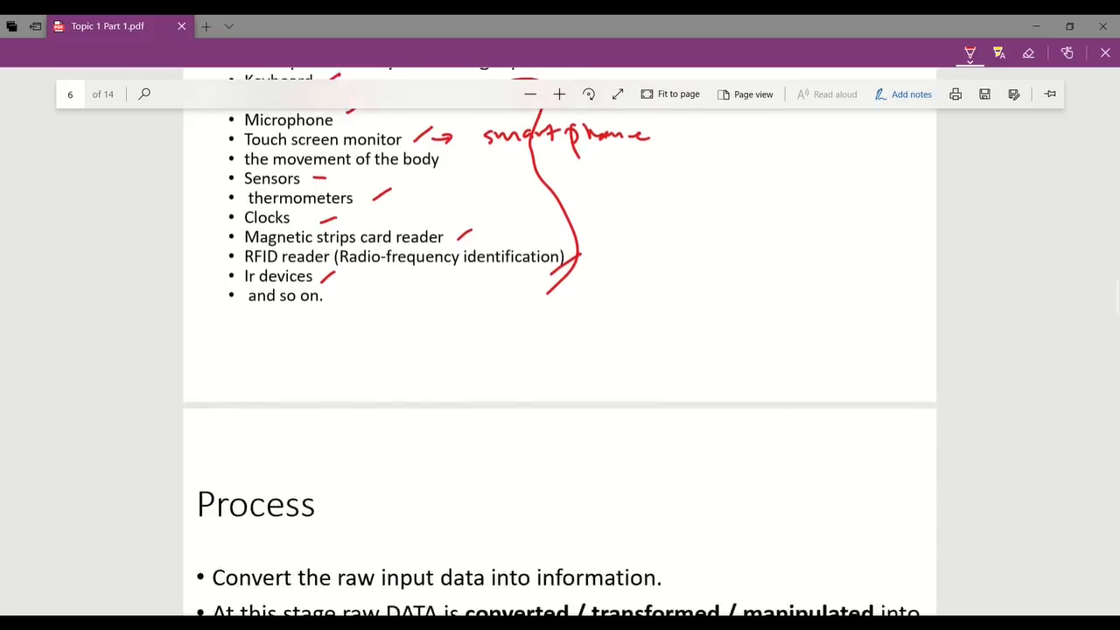
Step: On page 7, underline 'raw input' and 'into information' and box 'converted/transformed/manipulated'
scroll("down", 3)
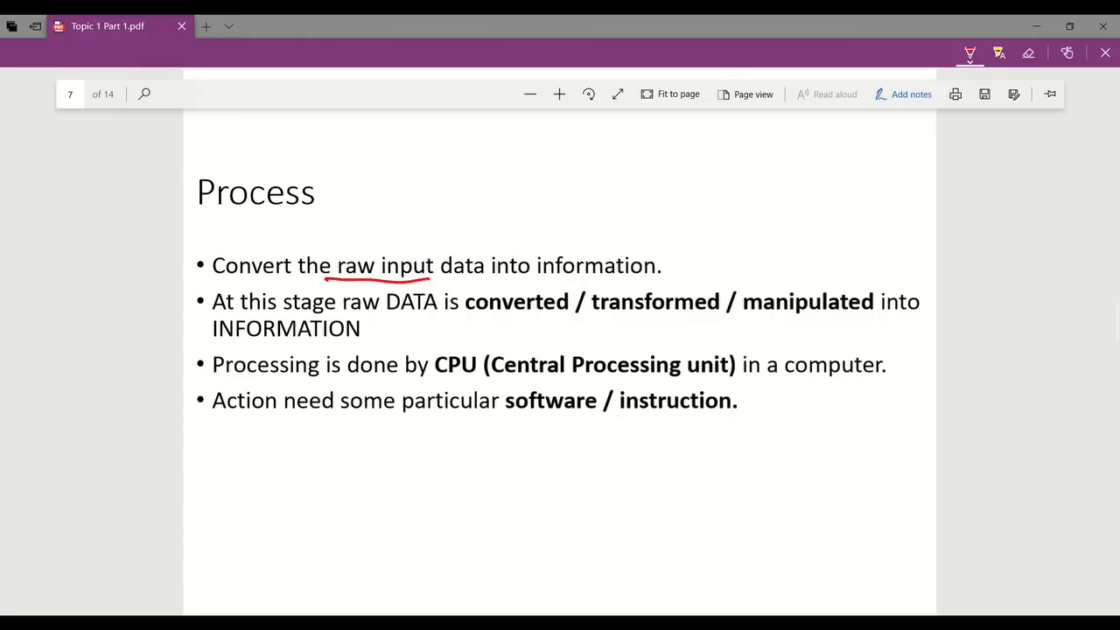
left_click_drag(499, 280, 652, 280)
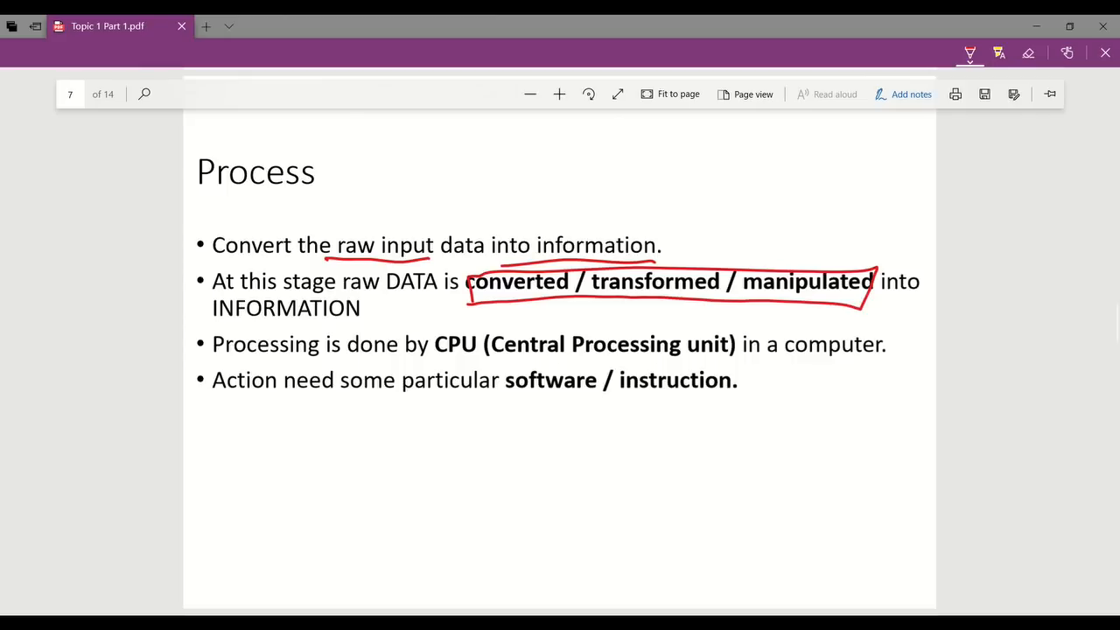
Step: On page 8, write 'print out – paper' beside Printer
scroll("down", 3)
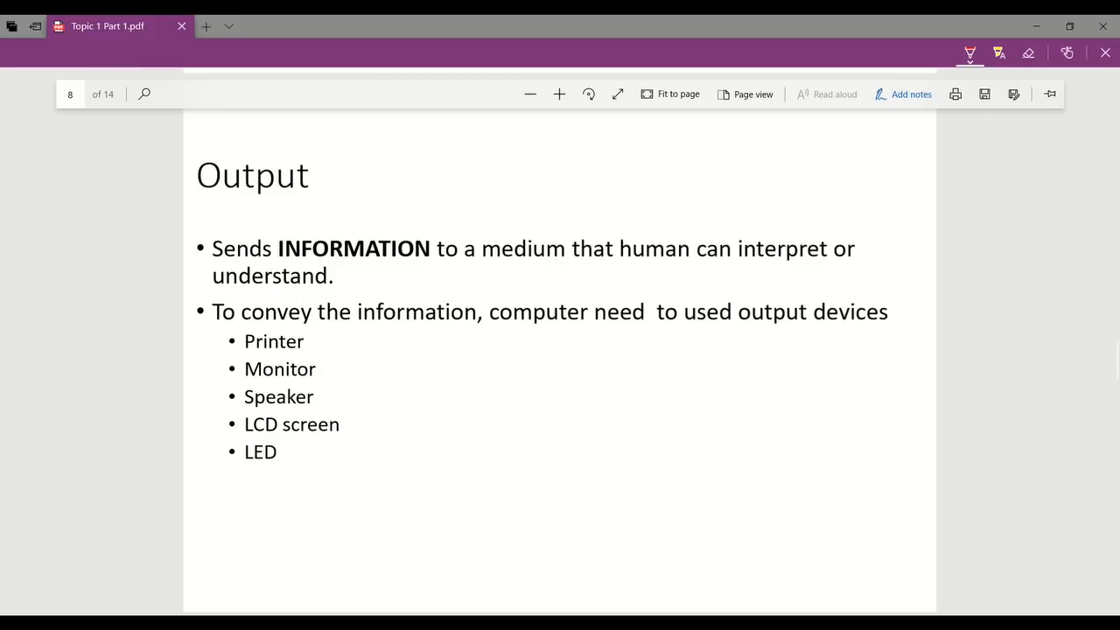
left_click_drag(315, 341, 350, 341)
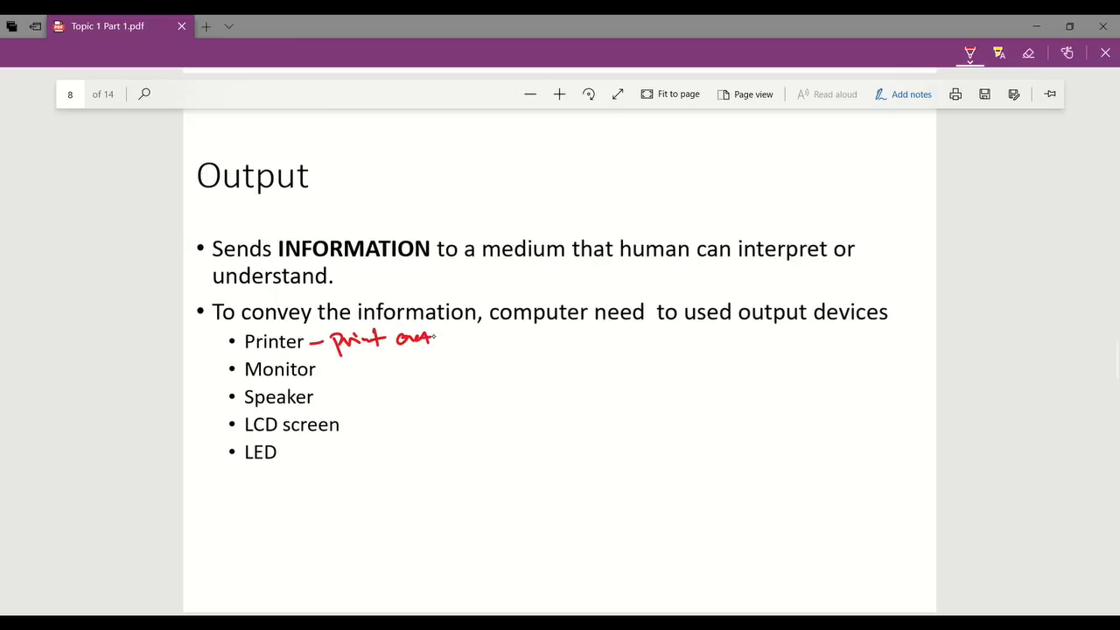
left_click_drag(438, 340, 452, 340)
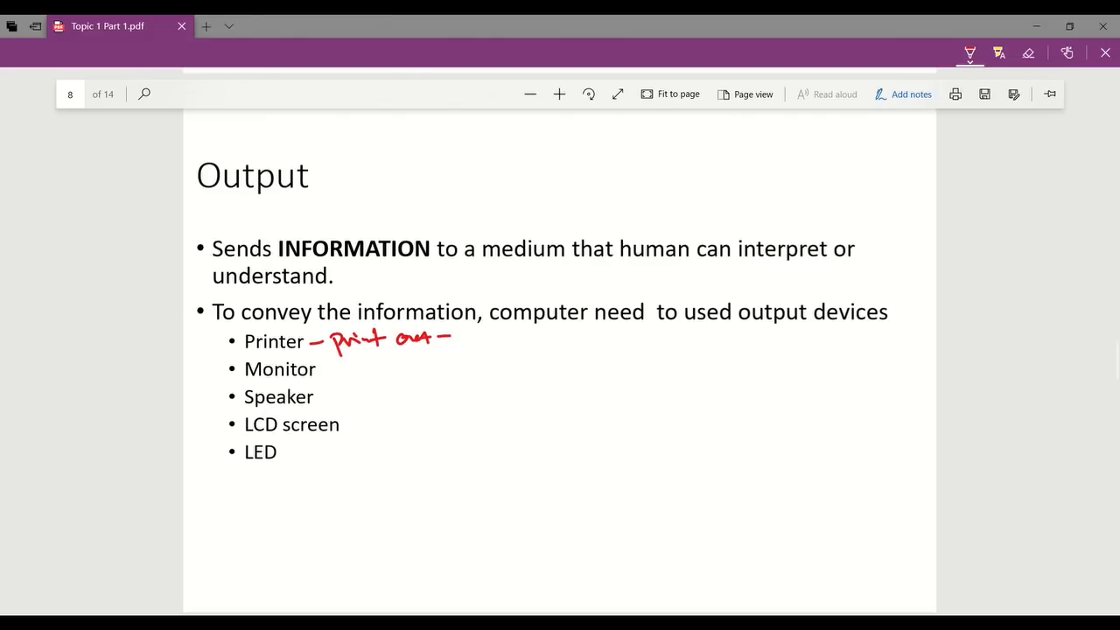
left_click_drag(459, 340, 512, 339)
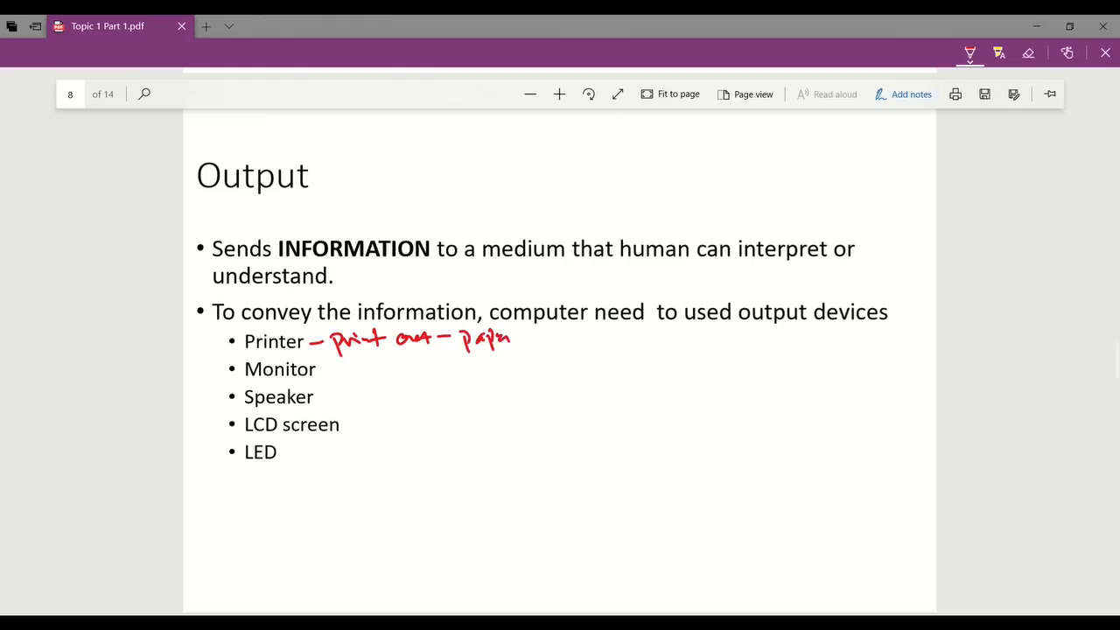
left_click_drag(525, 339, 543, 339)
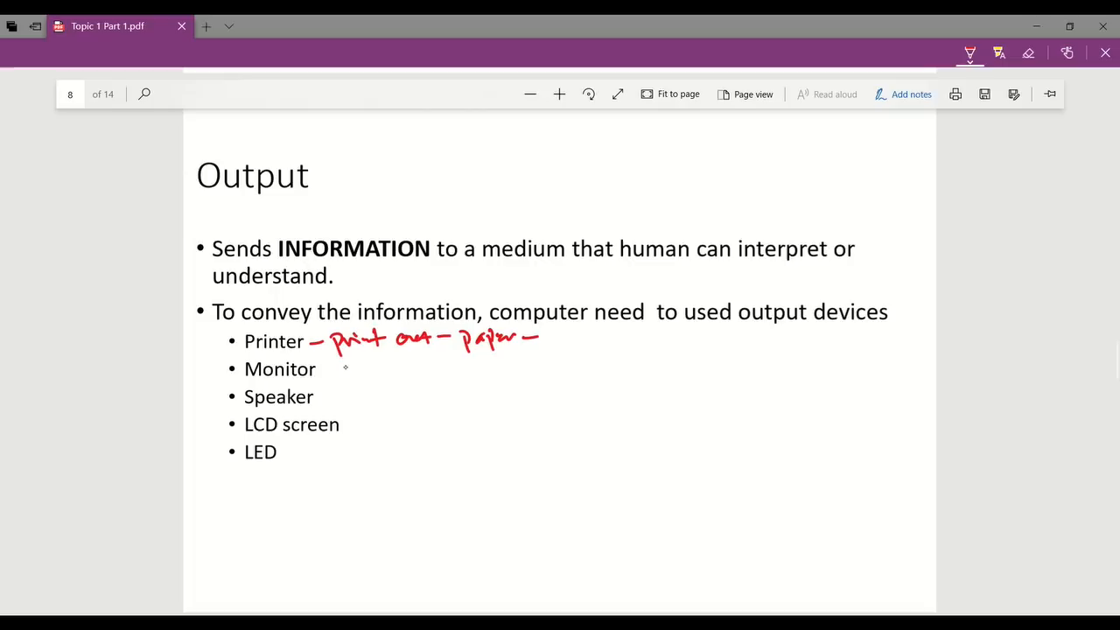
Step: Write 'display result' by Monitor, 'produce audio' by Speaker, 'send the signal' by LED
left_click_drag(328, 368, 394, 368)
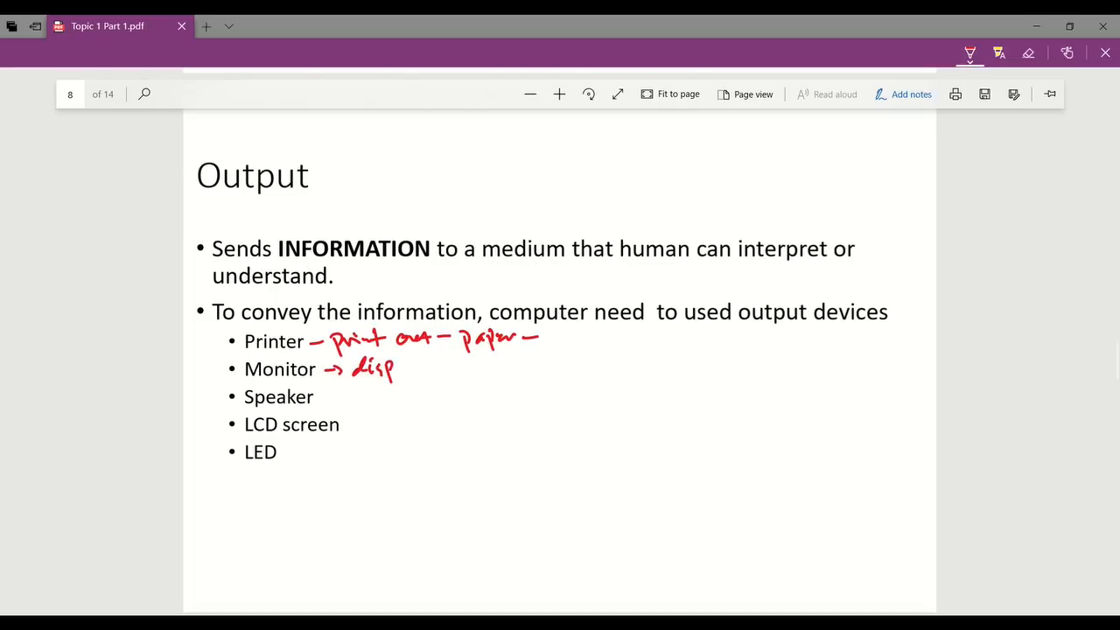
left_click_drag(394, 368, 485, 367)
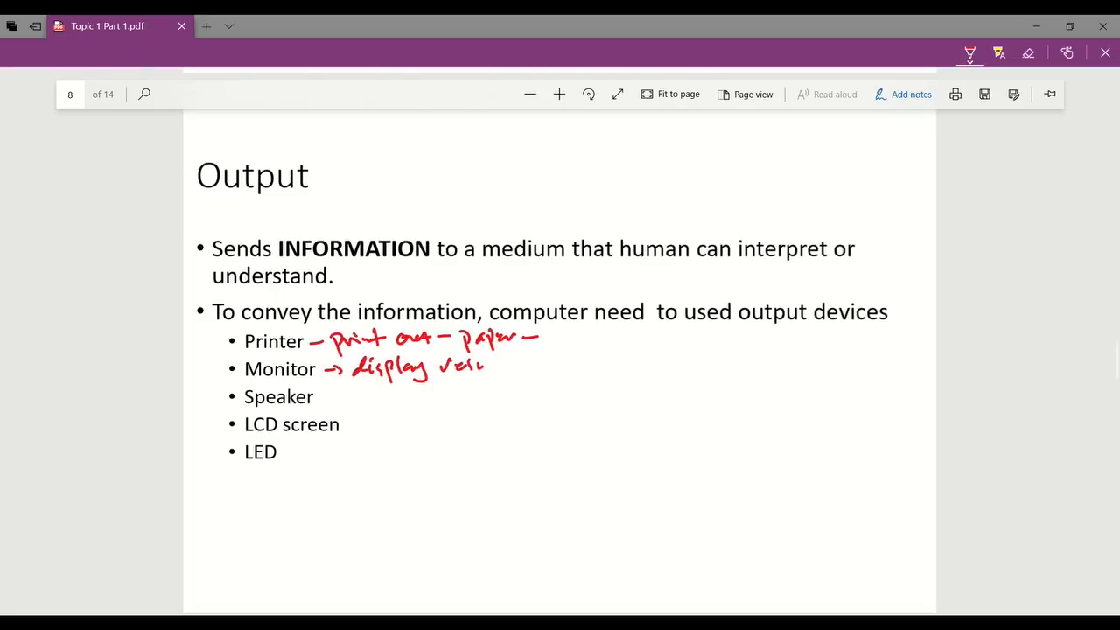
left_click_drag(464, 368, 503, 367)
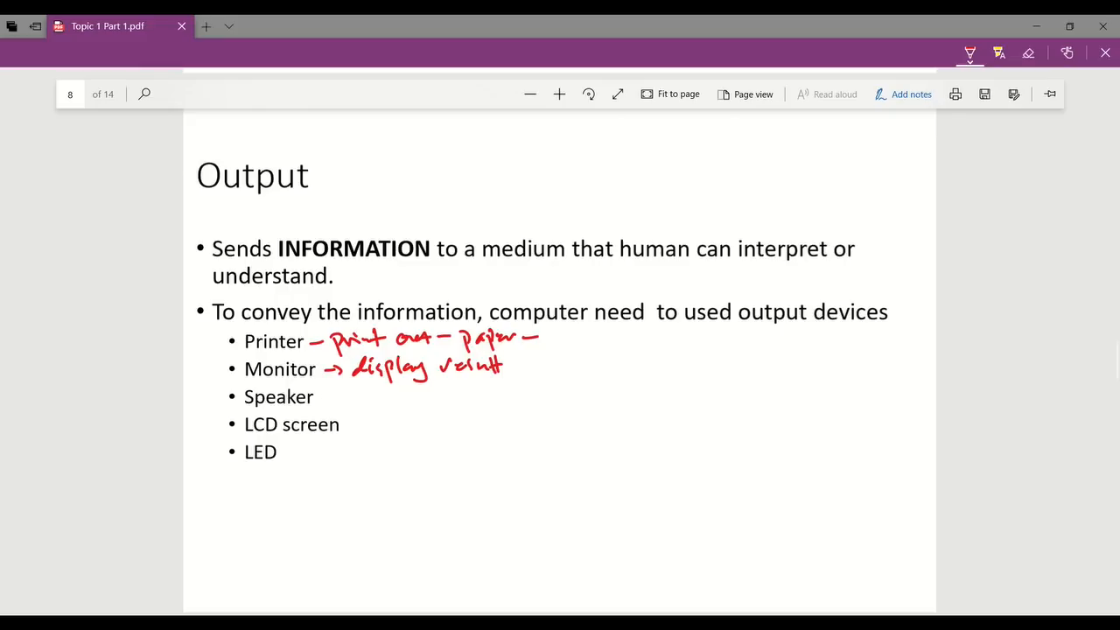
left_click_drag(329, 397, 385, 397)
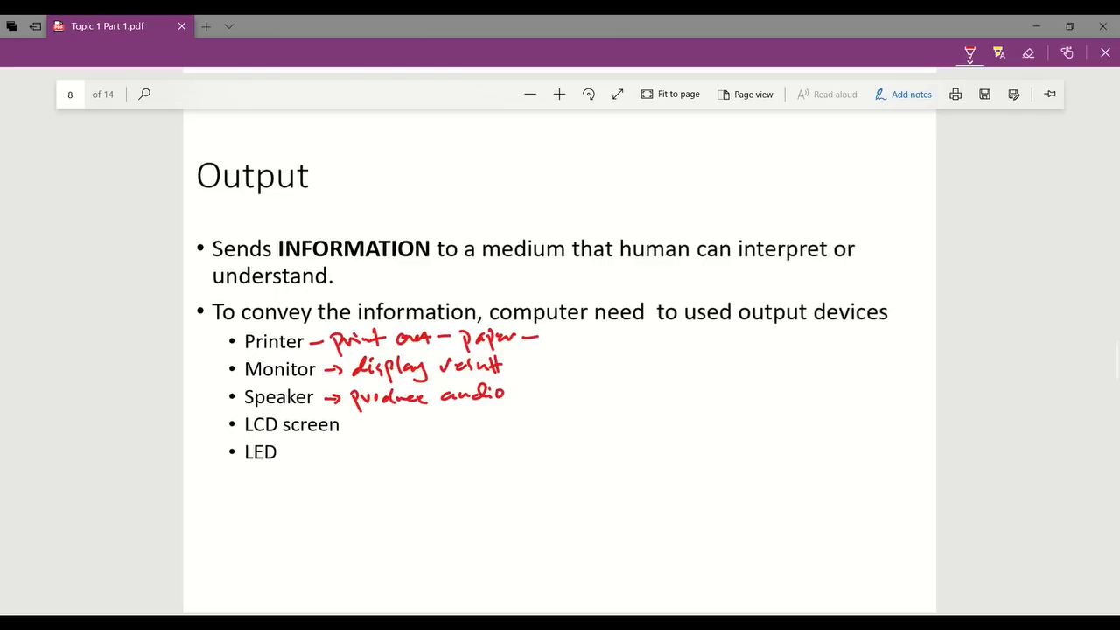
left_click_drag(288, 454, 311, 451)
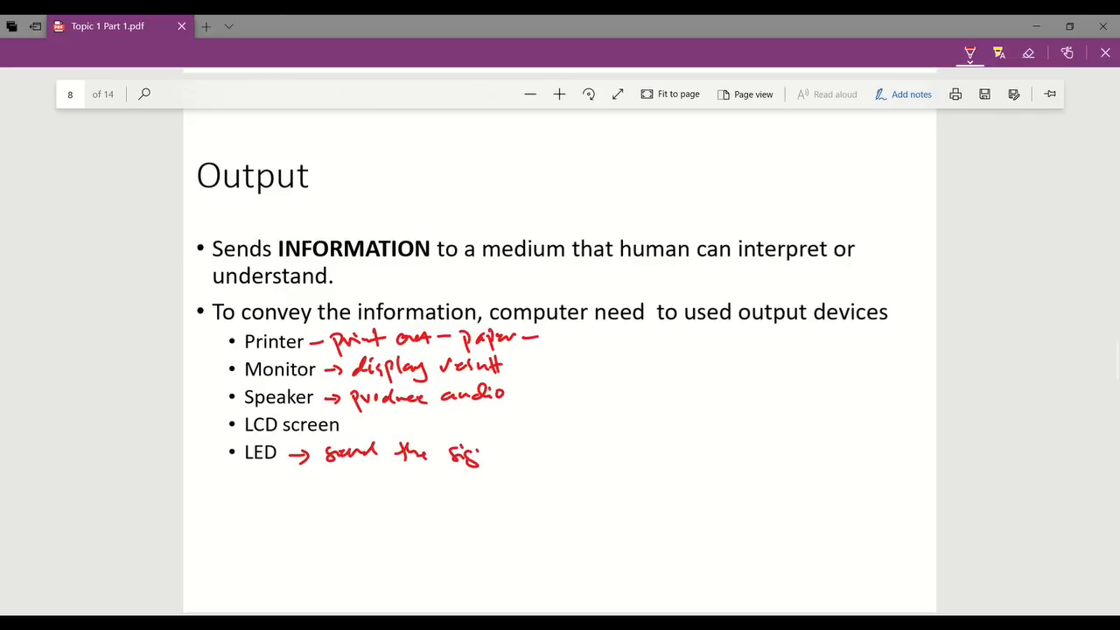
left_click_drag(480, 452, 556, 452)
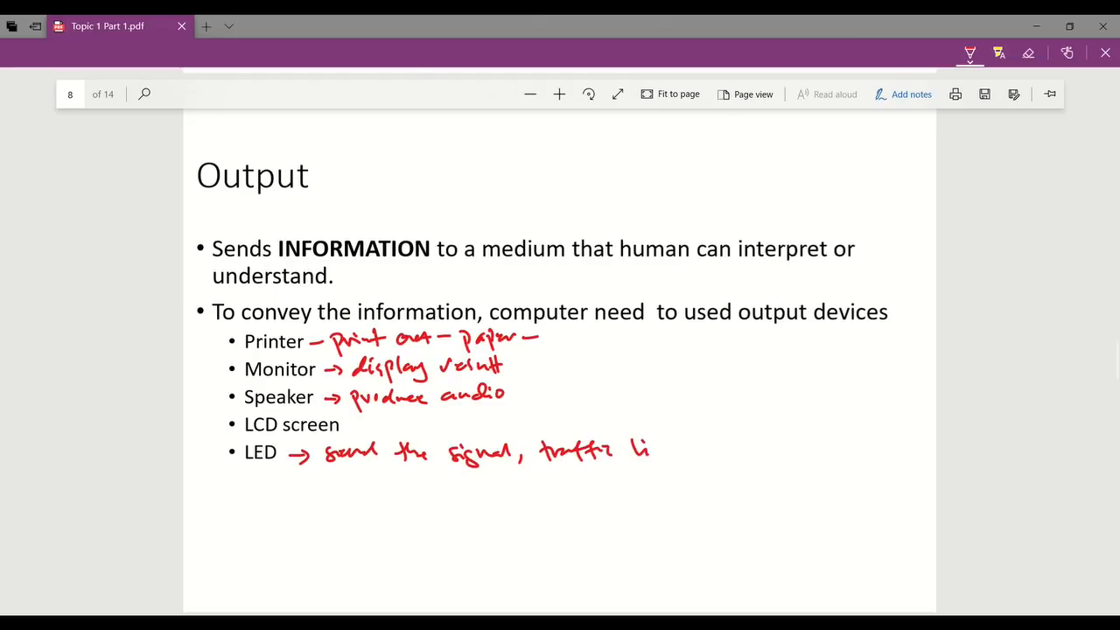
left_click_drag(630, 447, 694, 455)
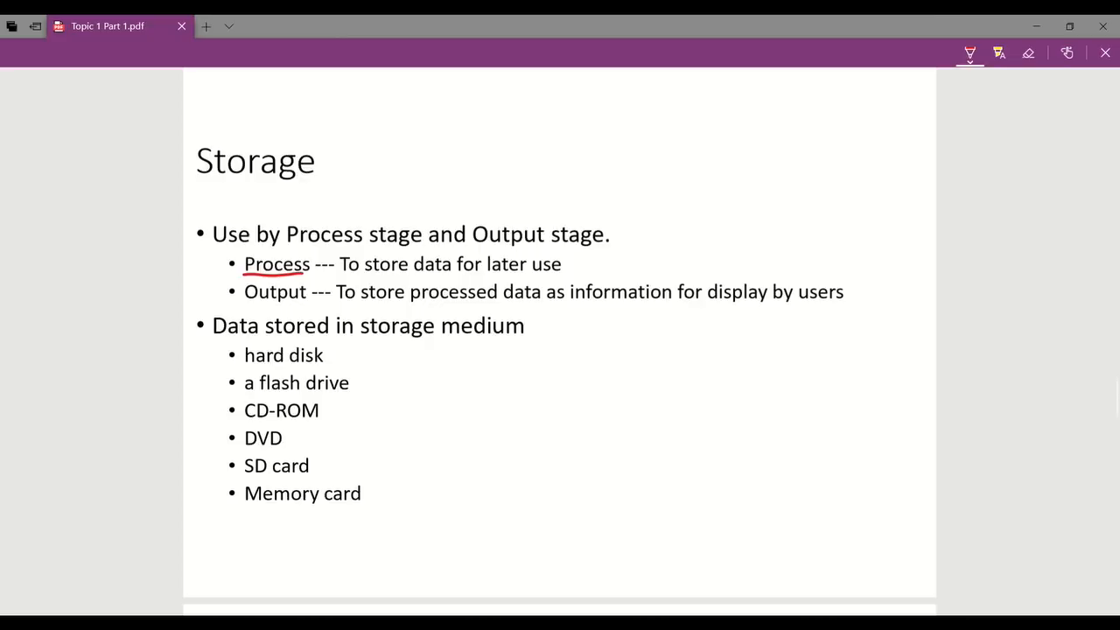
Step: Underline 'store data', 'Output', 'processed data', tick SD/memory cards, then reach Answer the questions
left_click_drag(365, 276, 448, 276)
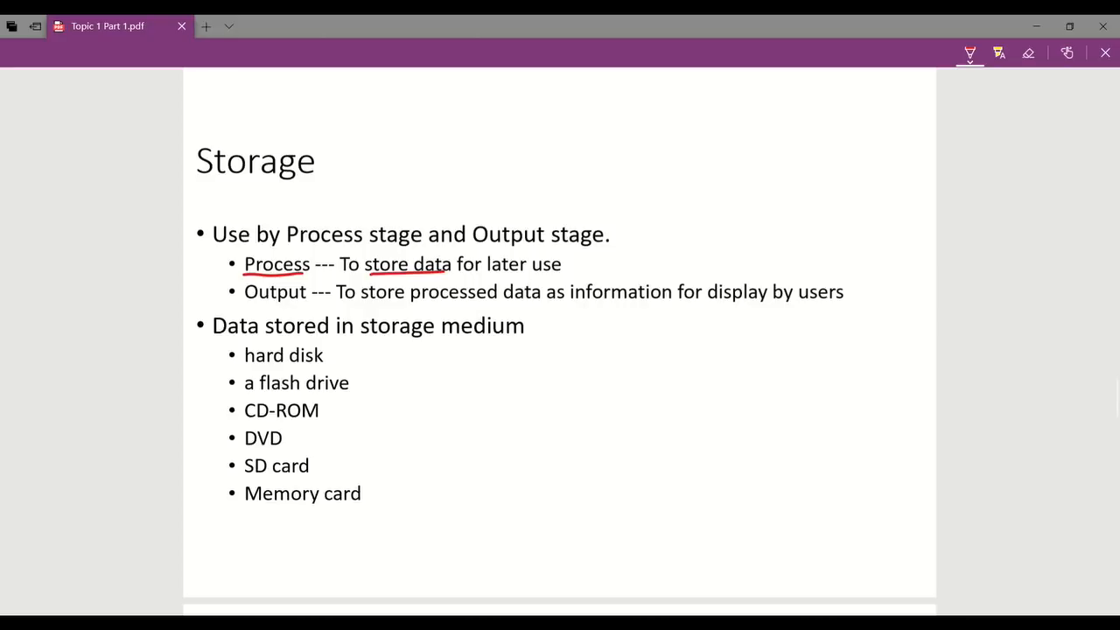
left_click_drag(244, 306, 306, 306)
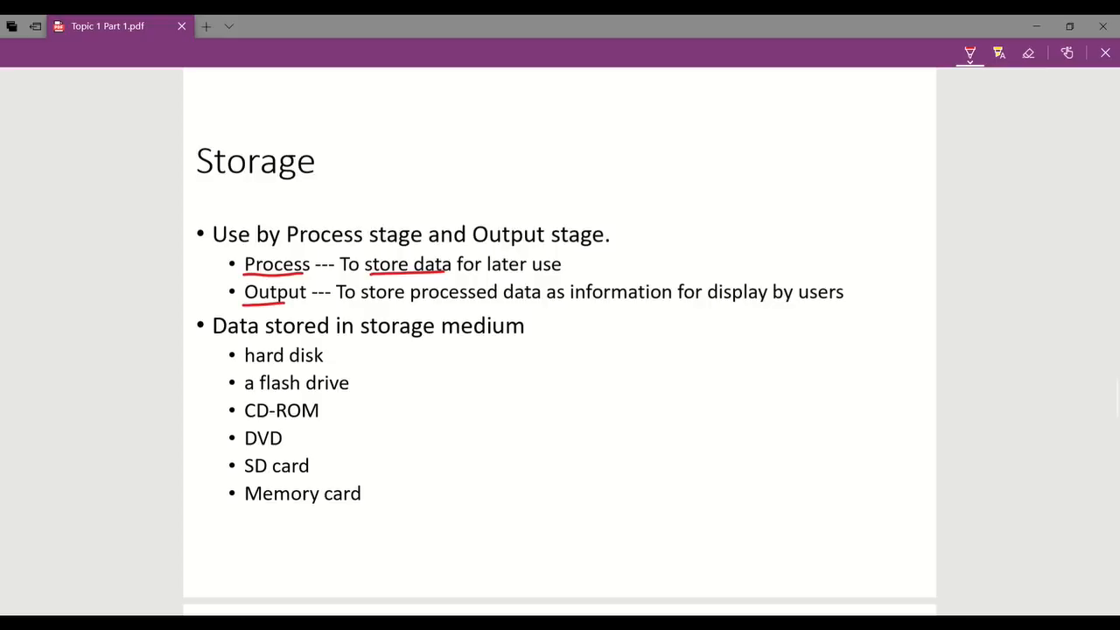
left_click_drag(409, 304, 557, 304)
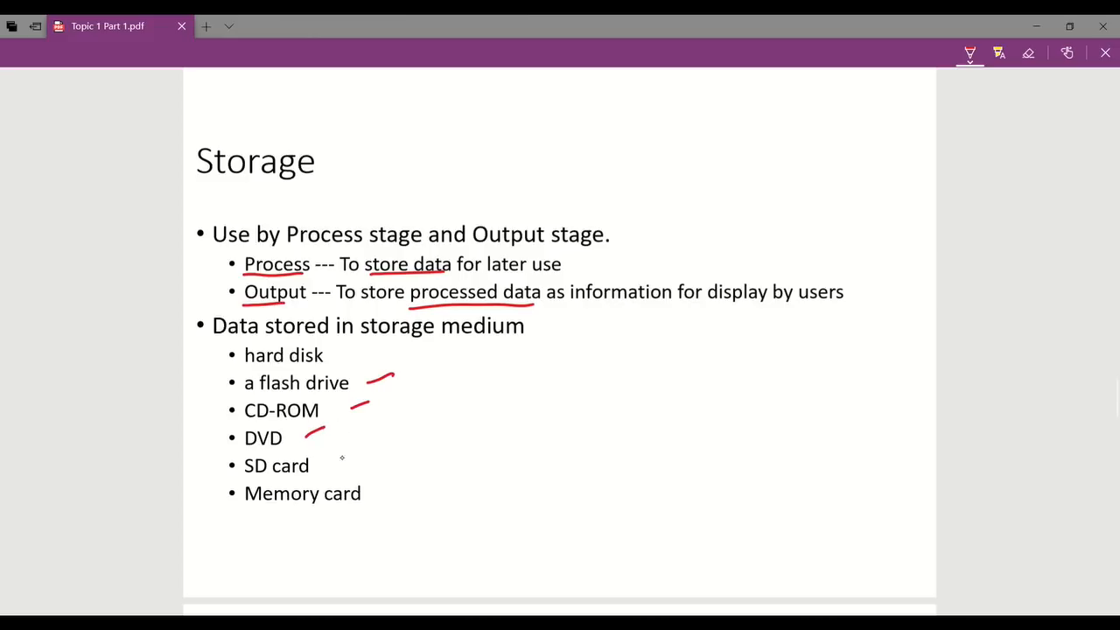
left_click_drag(332, 460, 415, 490)
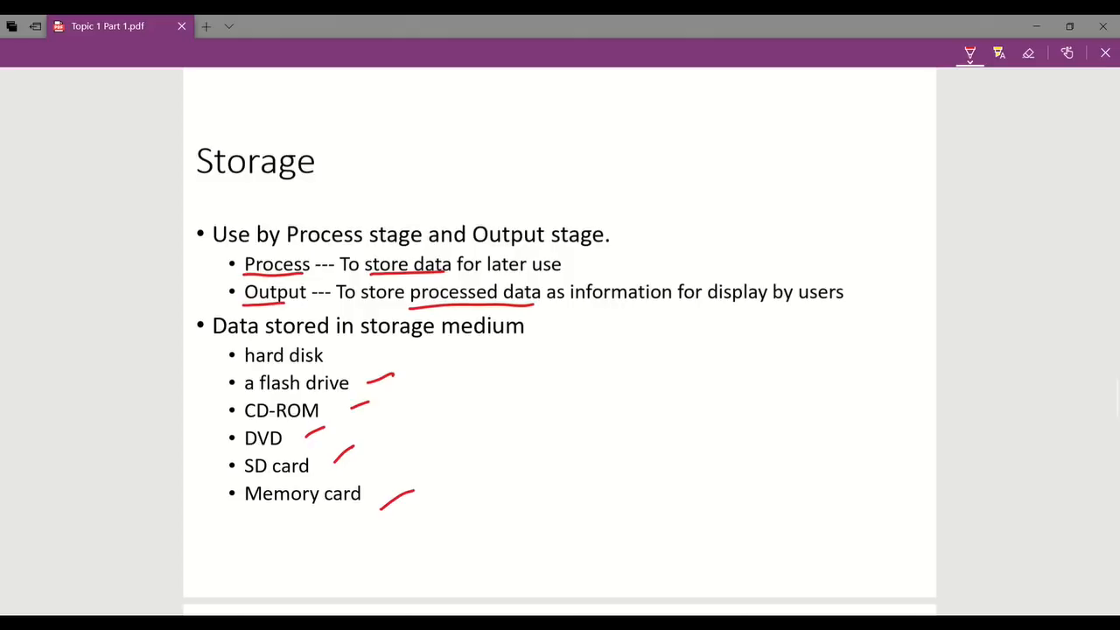
scroll("down", 3)
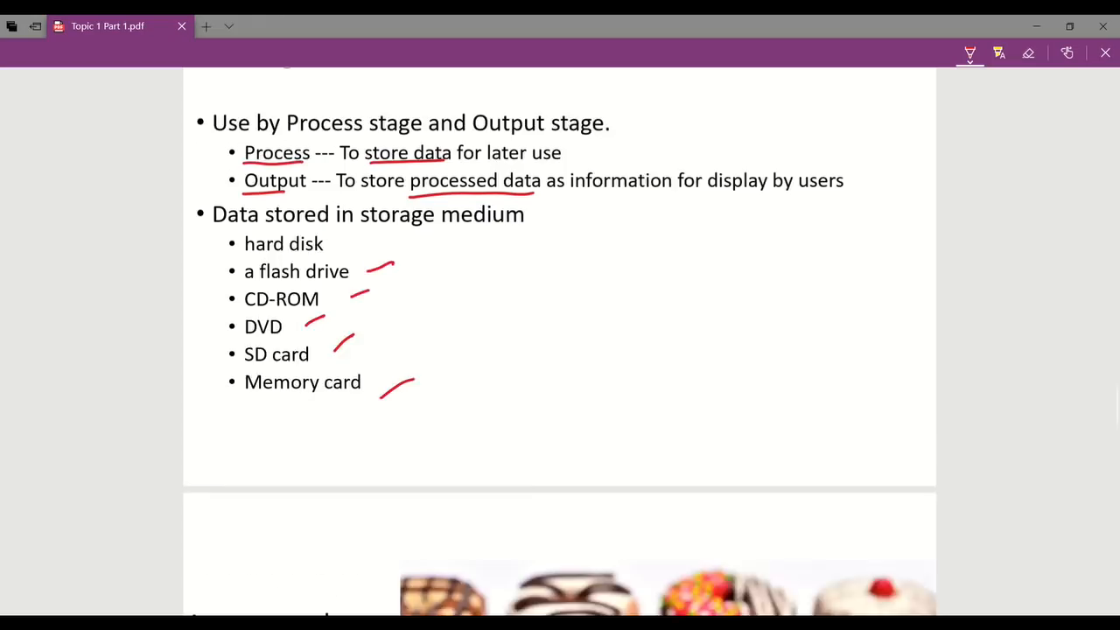
scroll("down", 3)
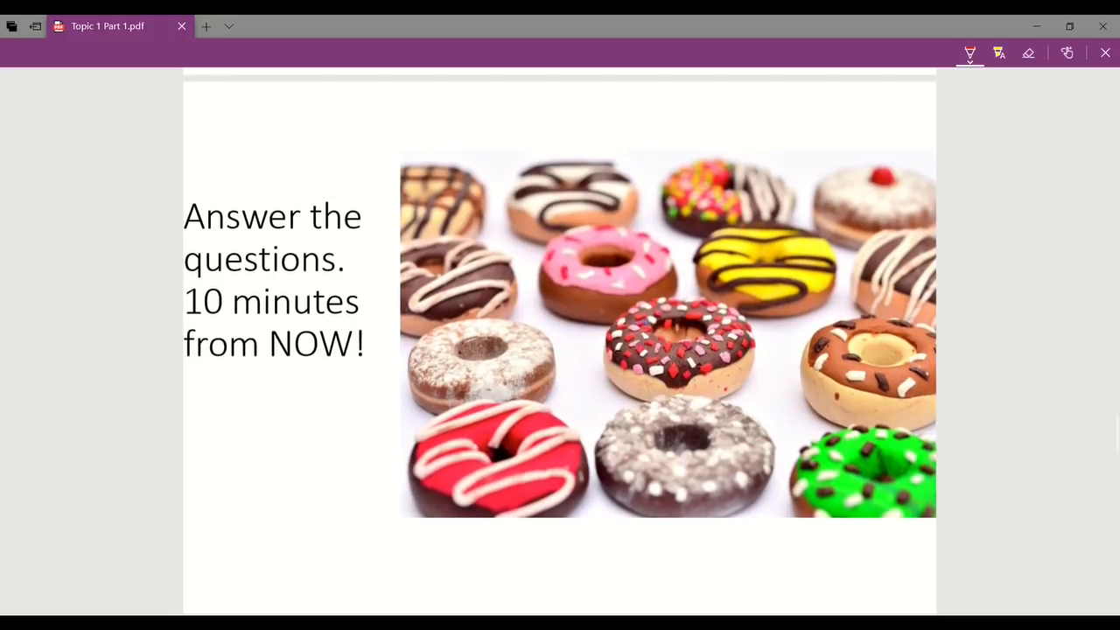